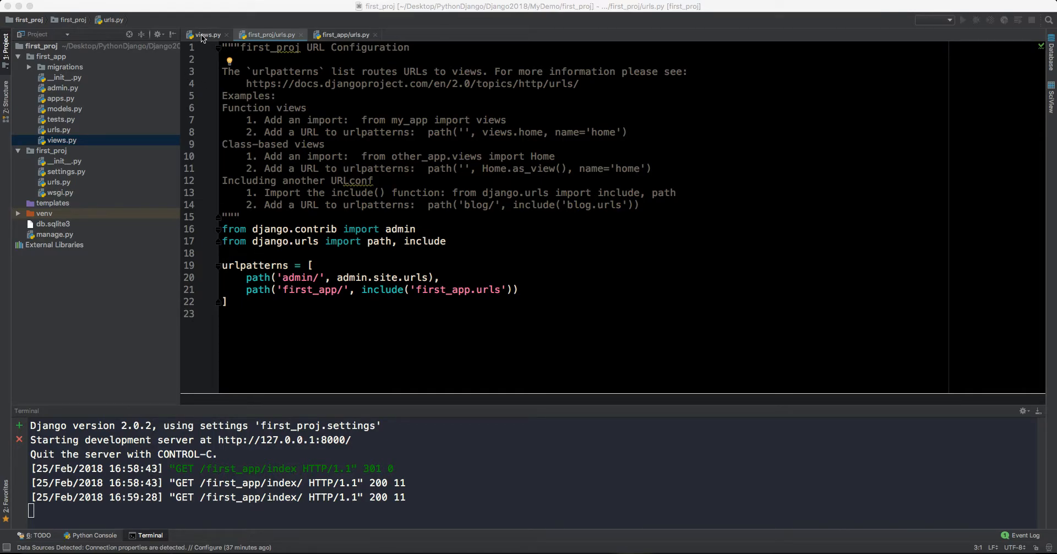
- Show views.py with the Hello world index view, collapse first_app and select the templates folder
click(207, 34)
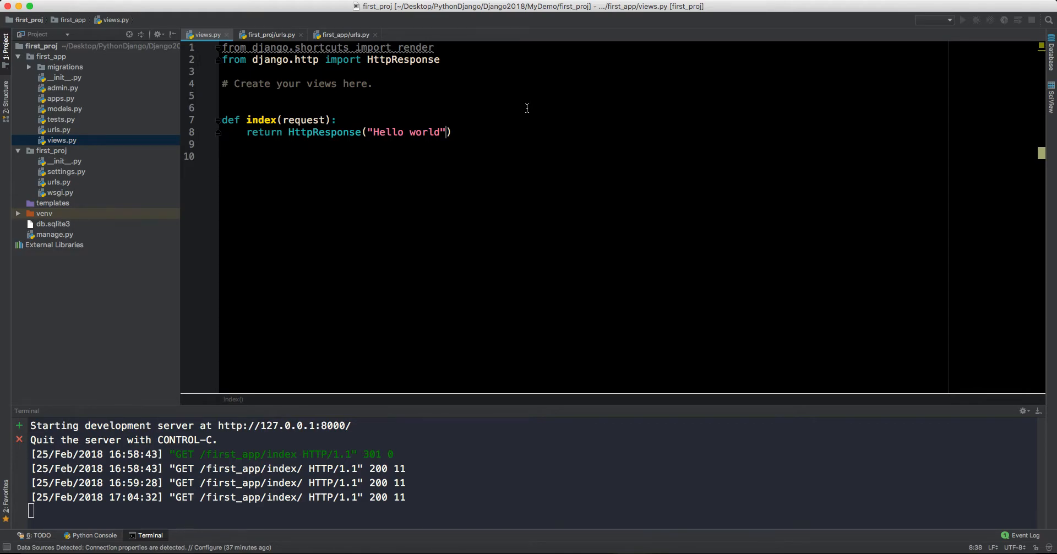
mouse_move(287, 204)
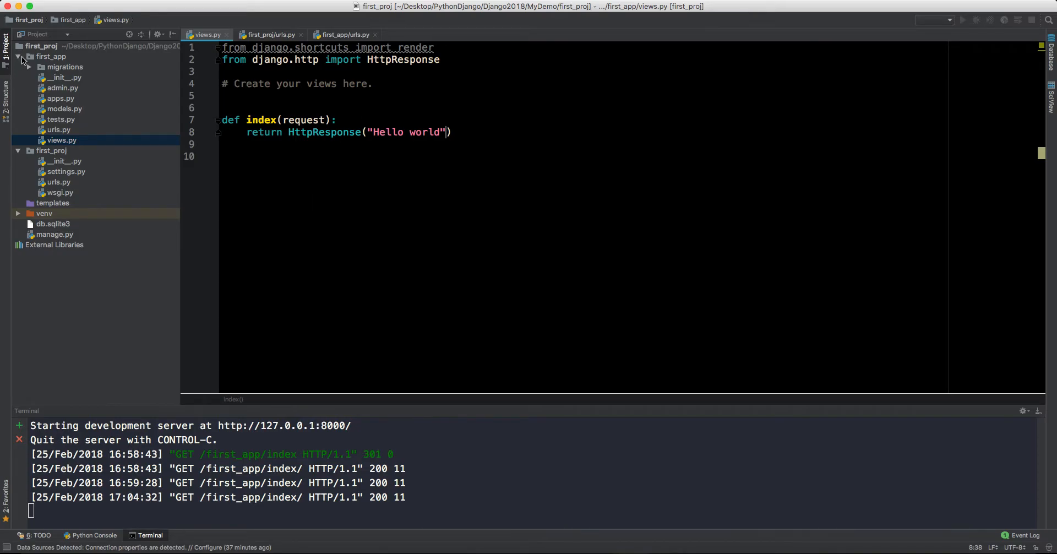
click(22, 56)
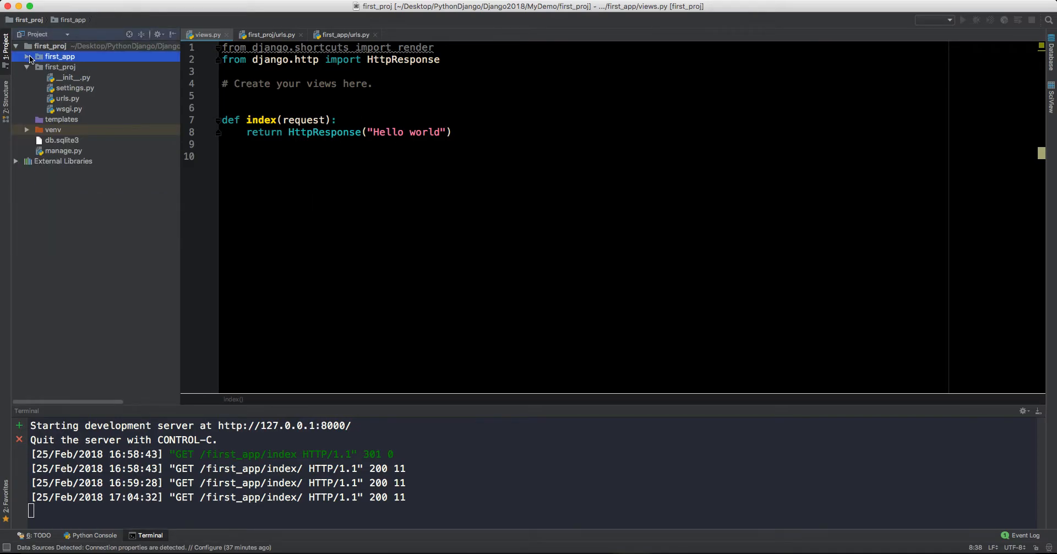
click(61, 119)
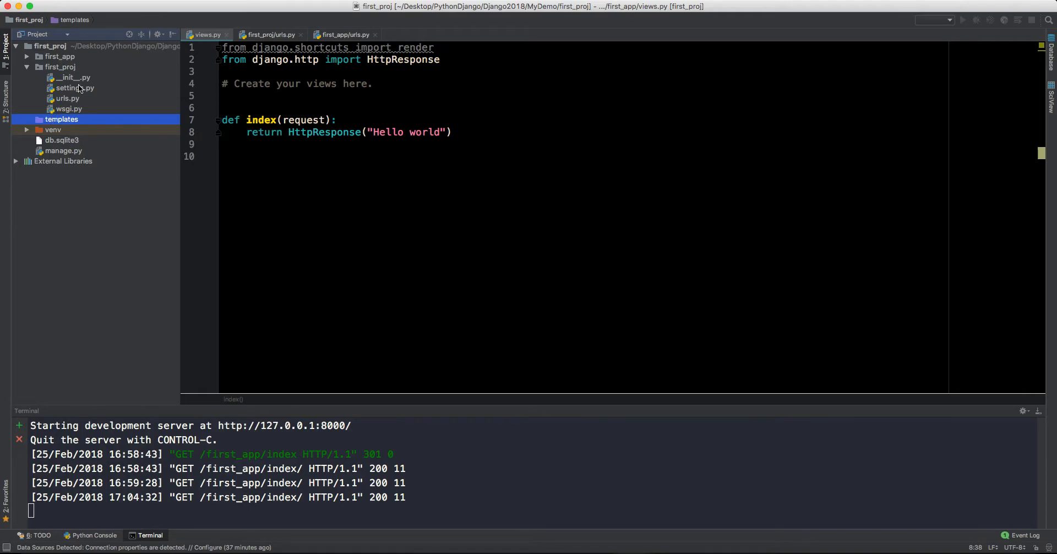
- Review the top of settings.py: the import os line and the BASE_DIR comment
double_click(70, 88)
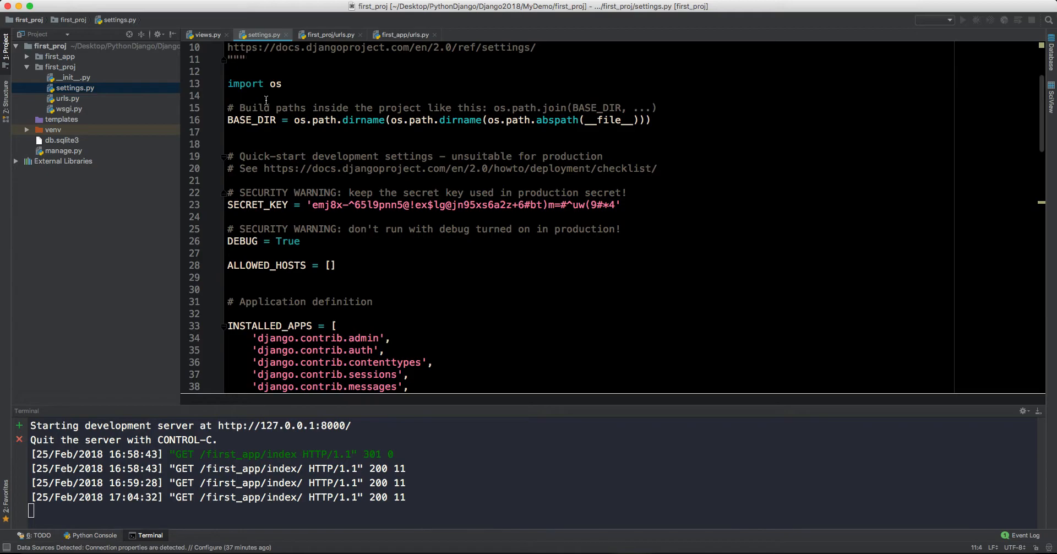
triple_click(254, 84)
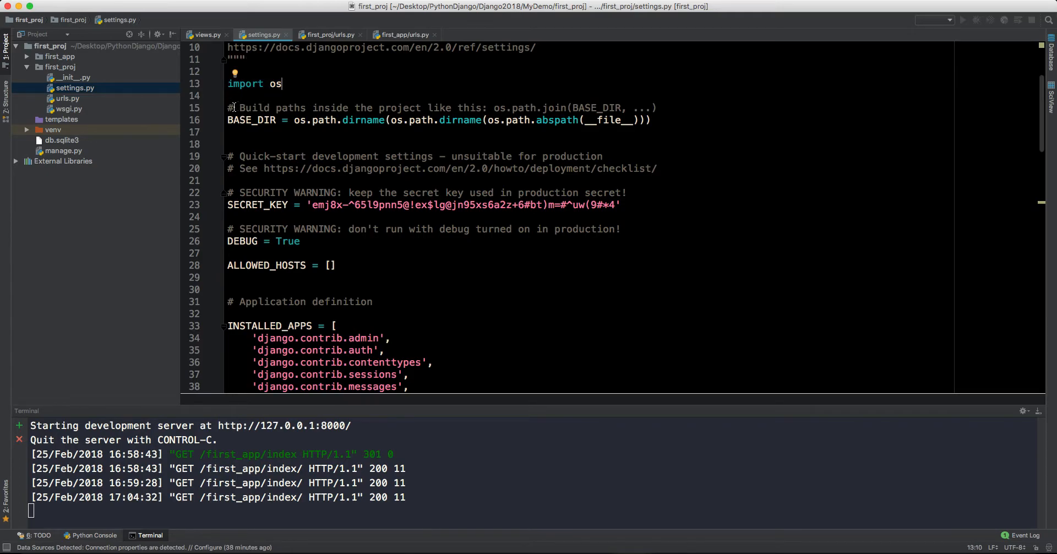
double_click(254, 108)
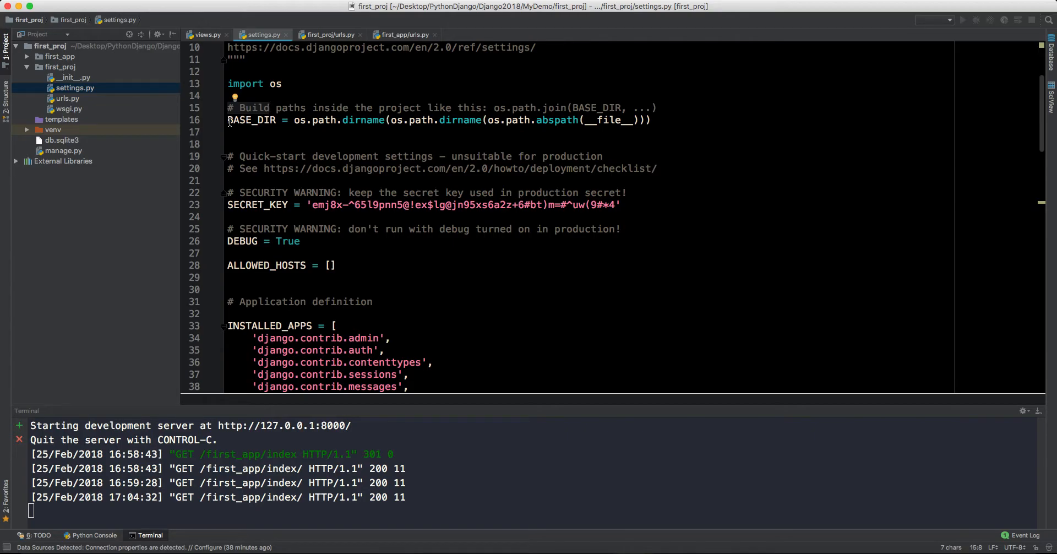
click(229, 120)
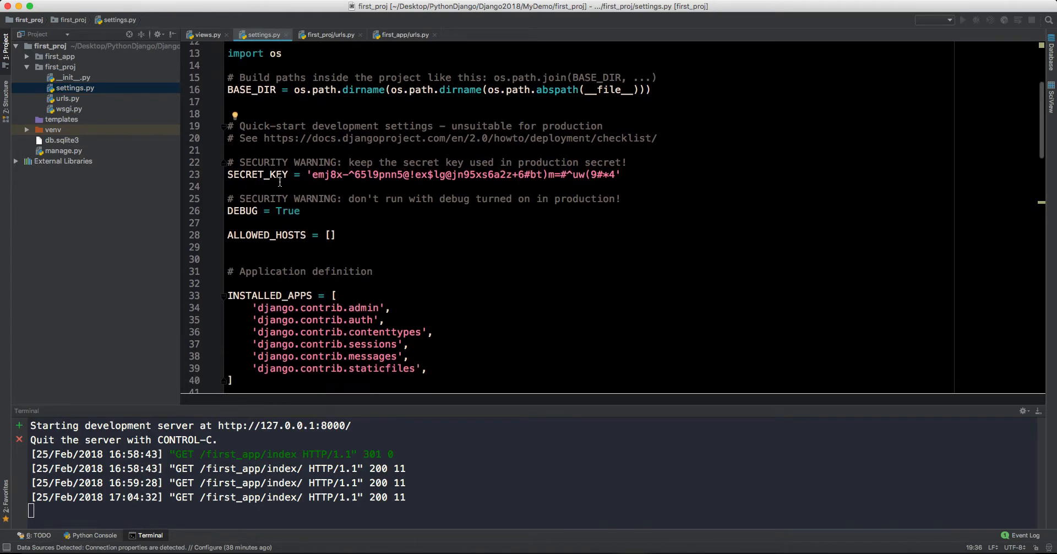
mouse_move(337, 162)
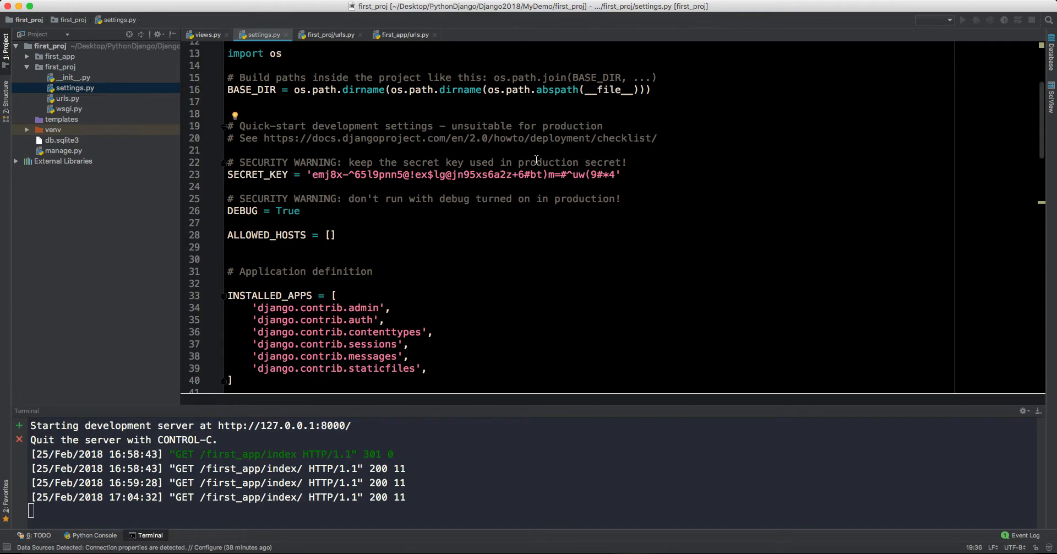
mouse_move(391, 189)
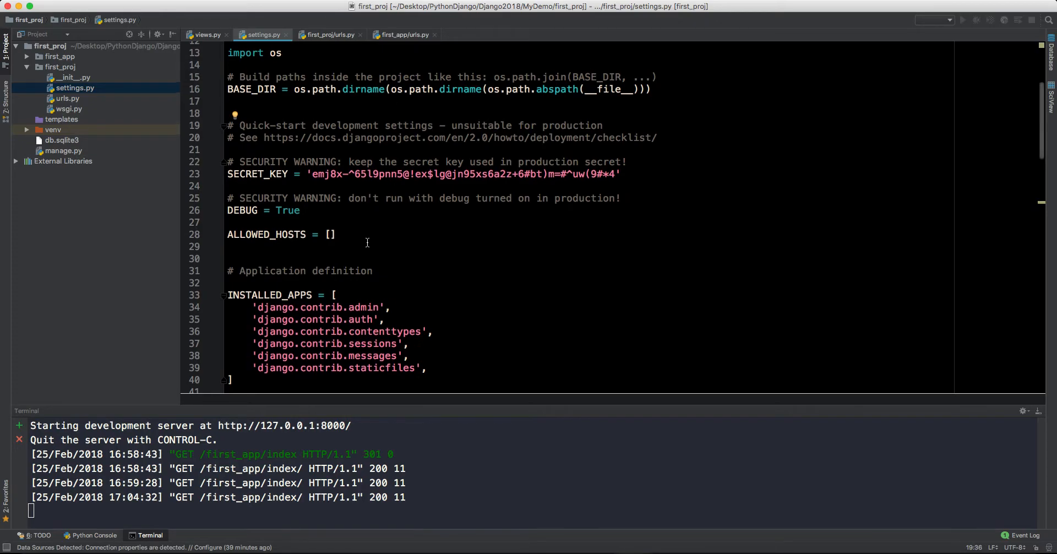
- Review the SECRET_KEY, DEBUG and ALLOWED_HOSTS settings further down in settings.py
scroll(down, 3)
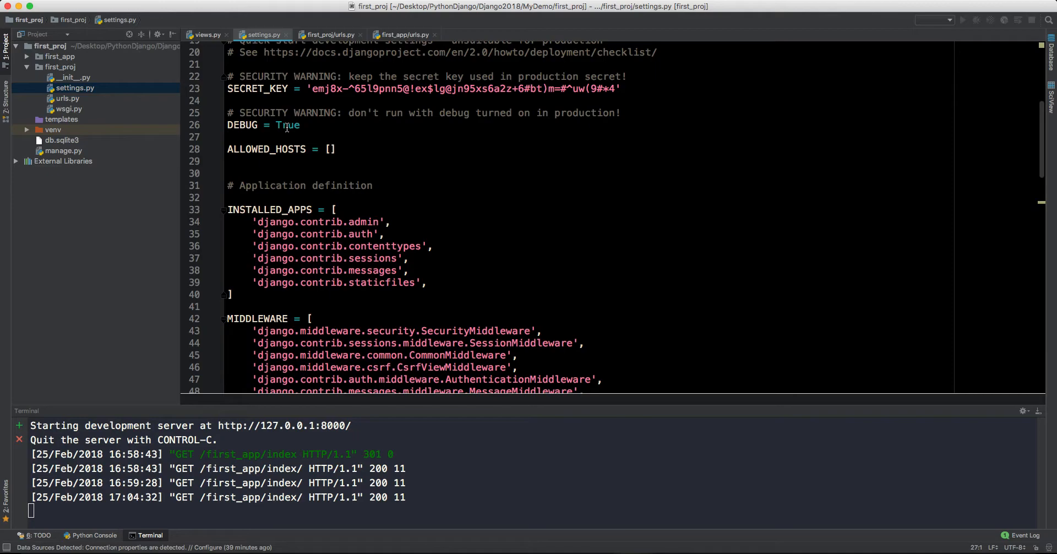
double_click(265, 149)
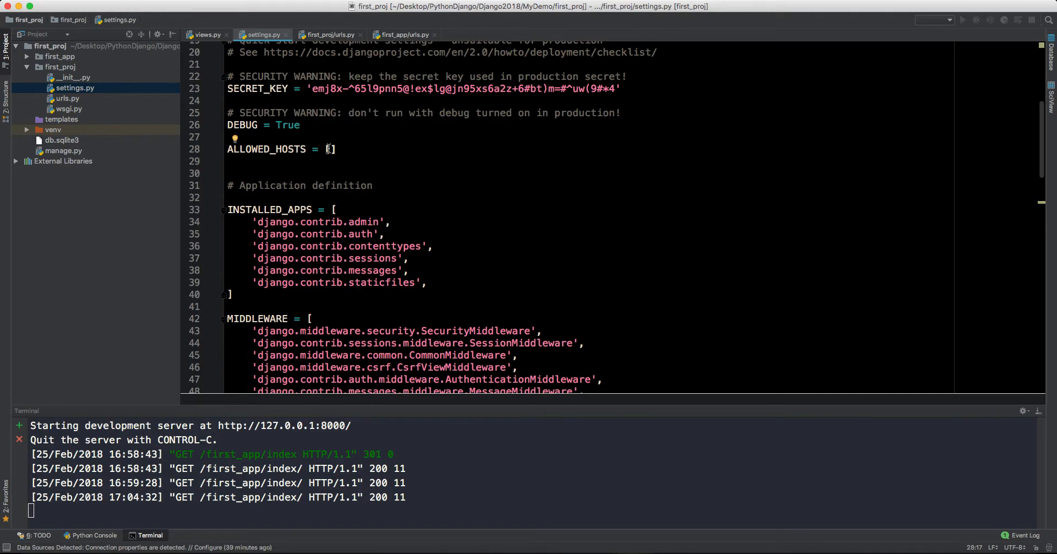
mouse_move(311, 179)
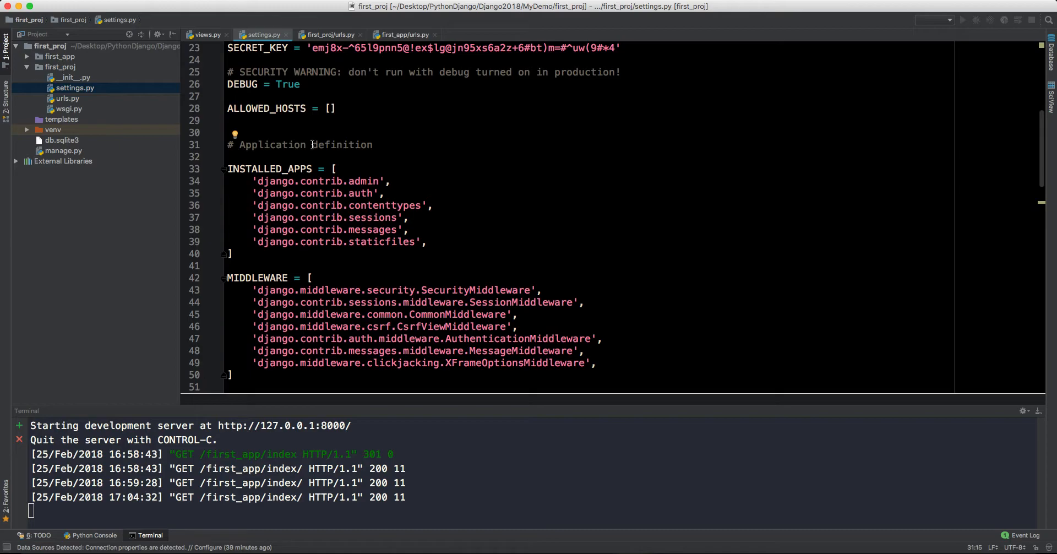
- Add 'first_app', on a new line after 'django.contrib.staticfiles' in INSTALLED_APPS
double_click(317, 181)
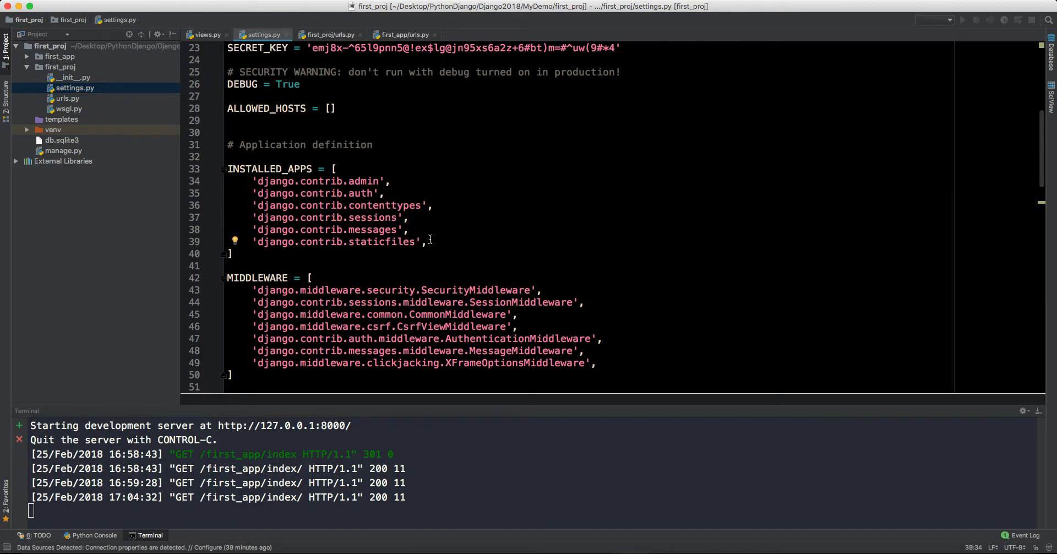
key(enter)
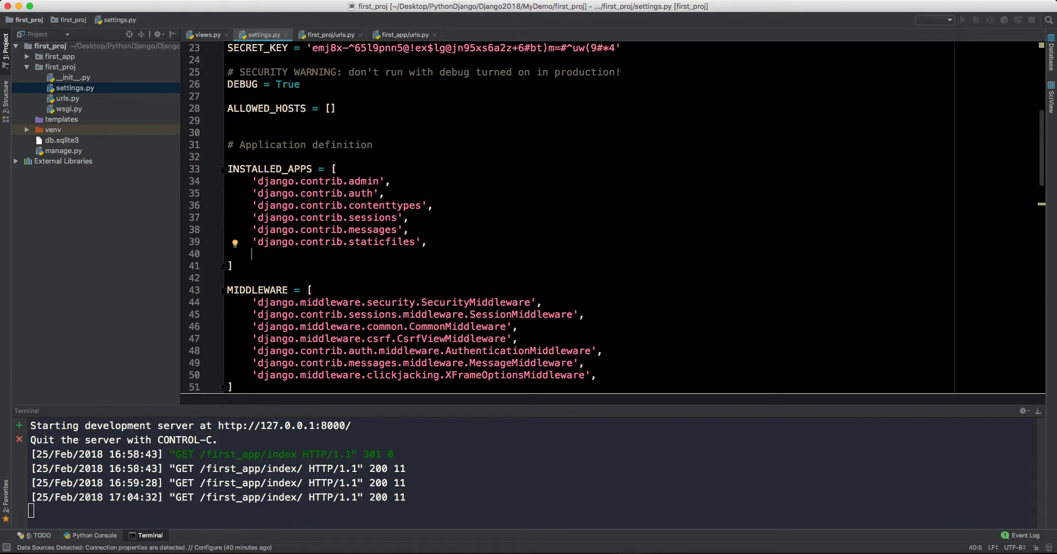
text('first_app')
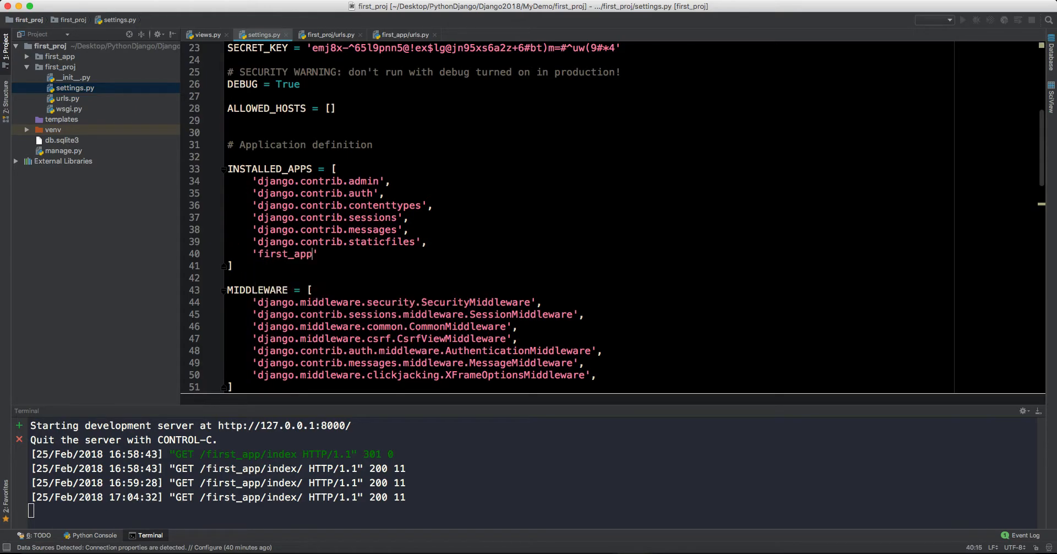
text(,)
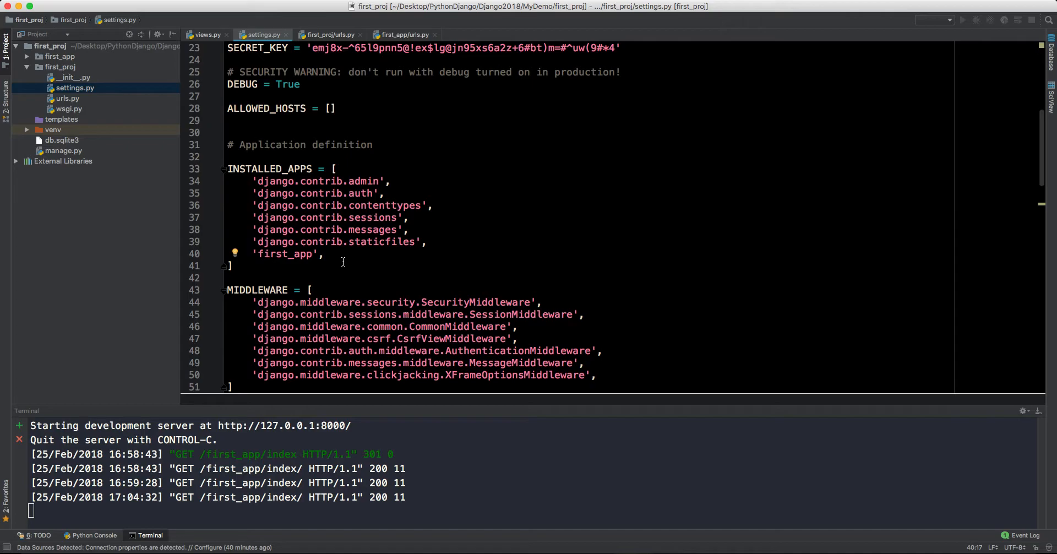
scroll(down, 3)
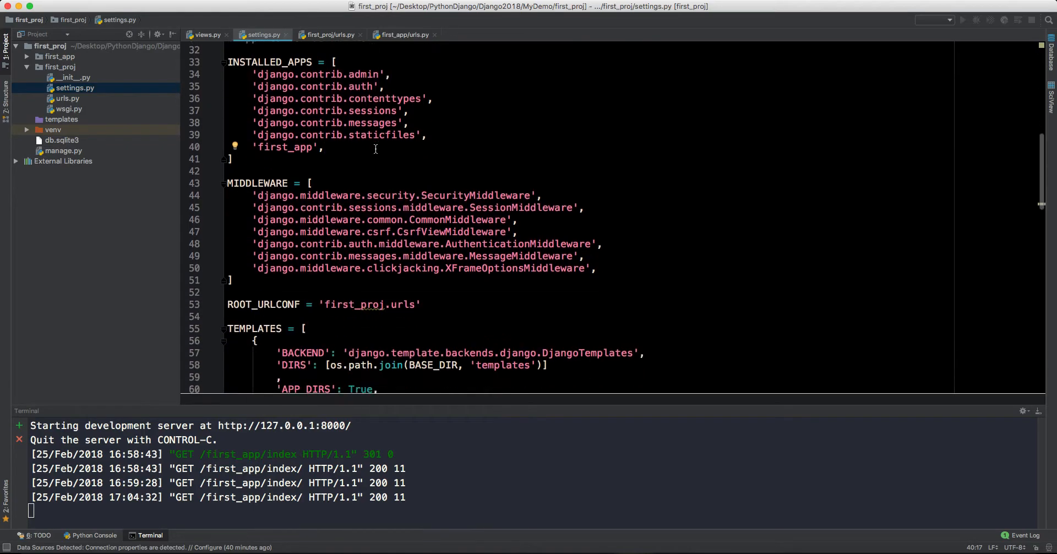
mouse_move(272, 194)
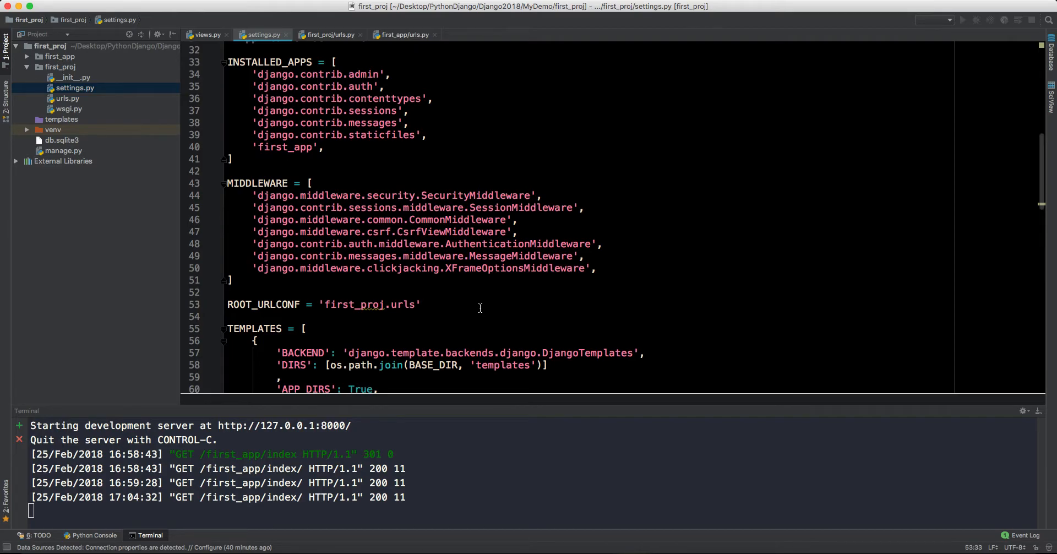
mouse_move(240, 228)
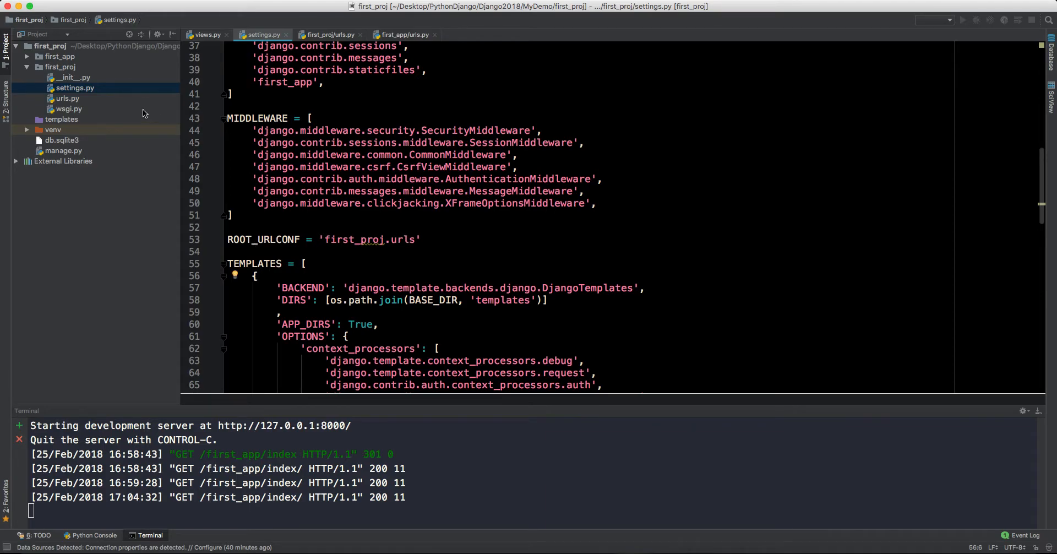
click(67, 98)
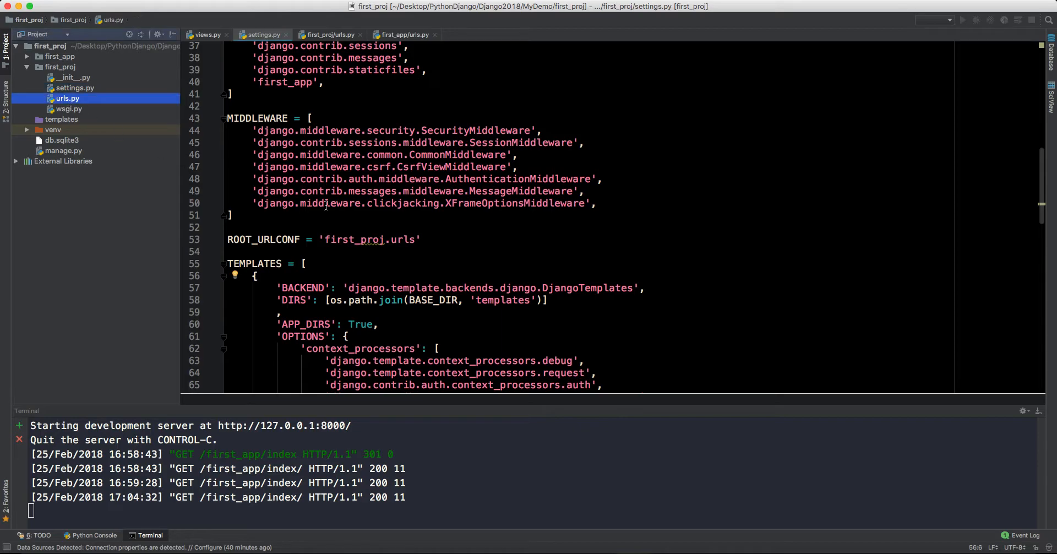
scroll(down, 3)
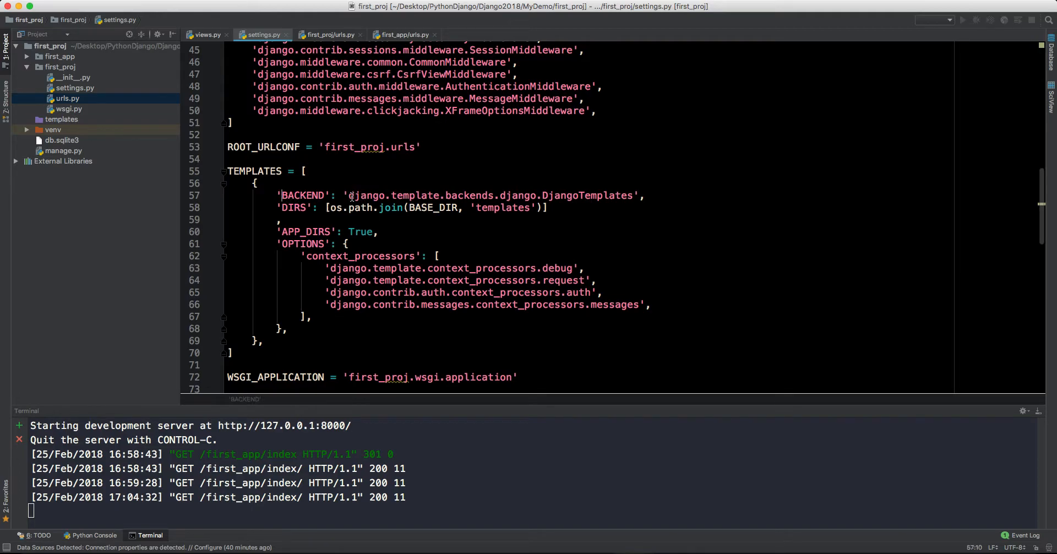
double_click(489, 195)
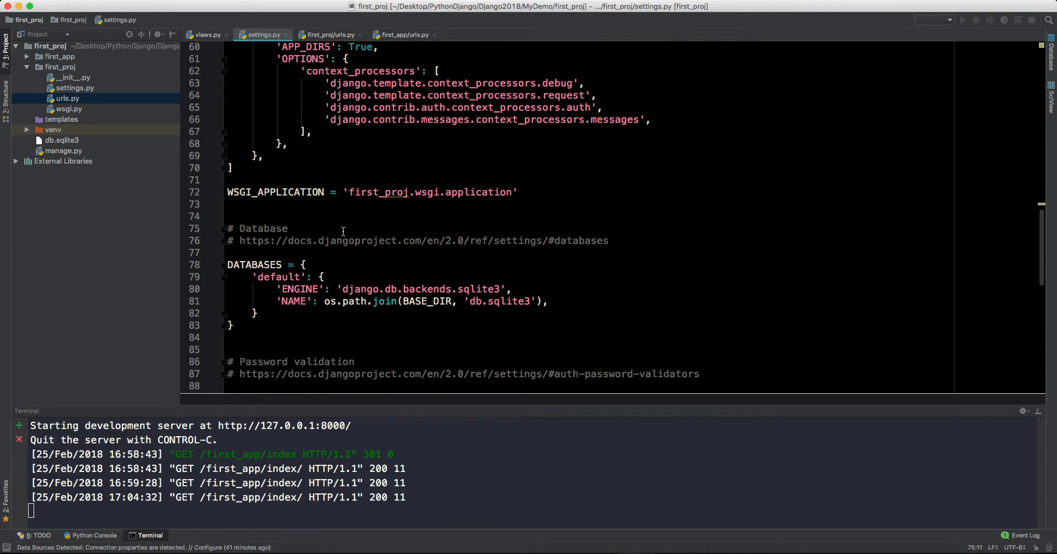
scroll(down, 3)
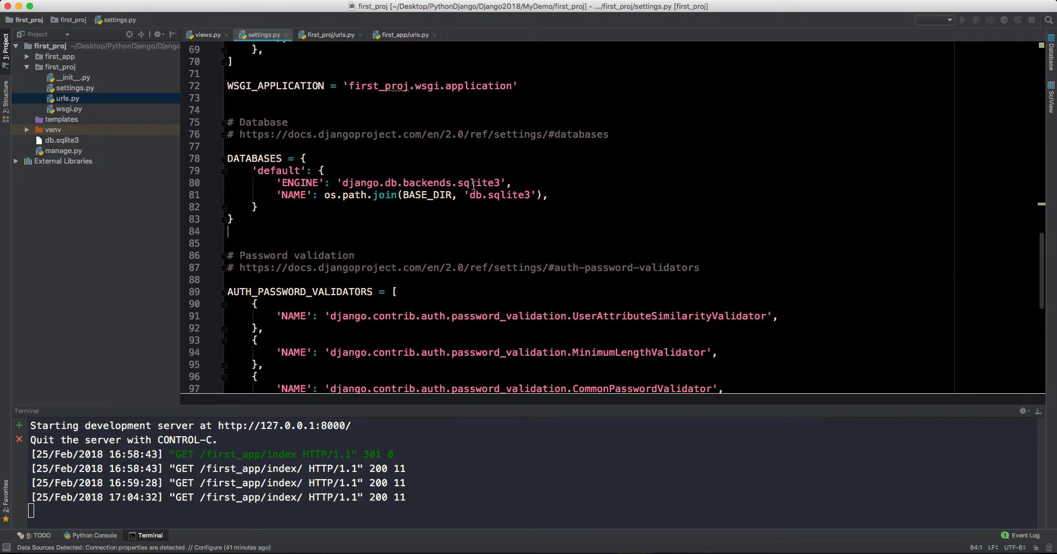
double_click(506, 195)
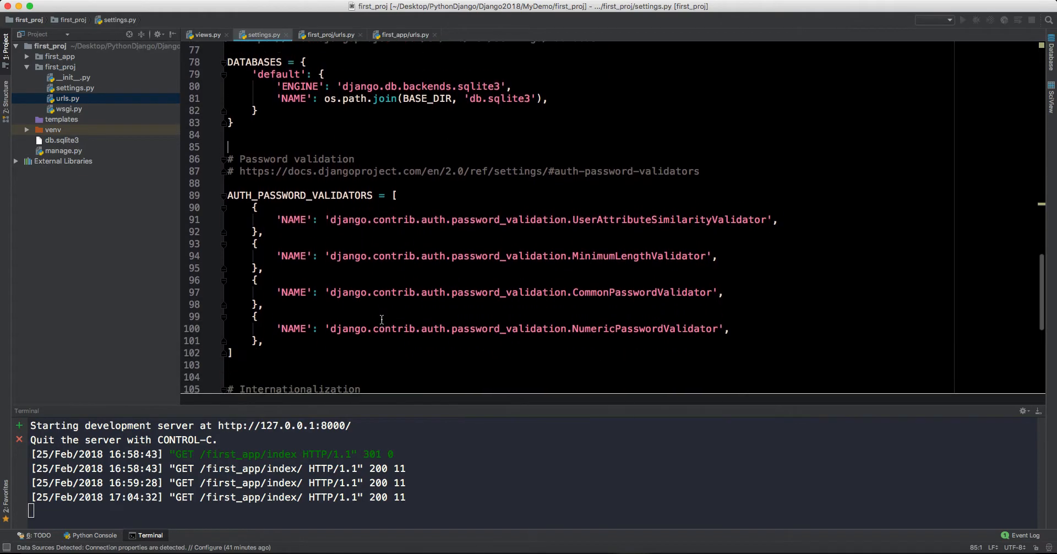
scroll(down, 3)
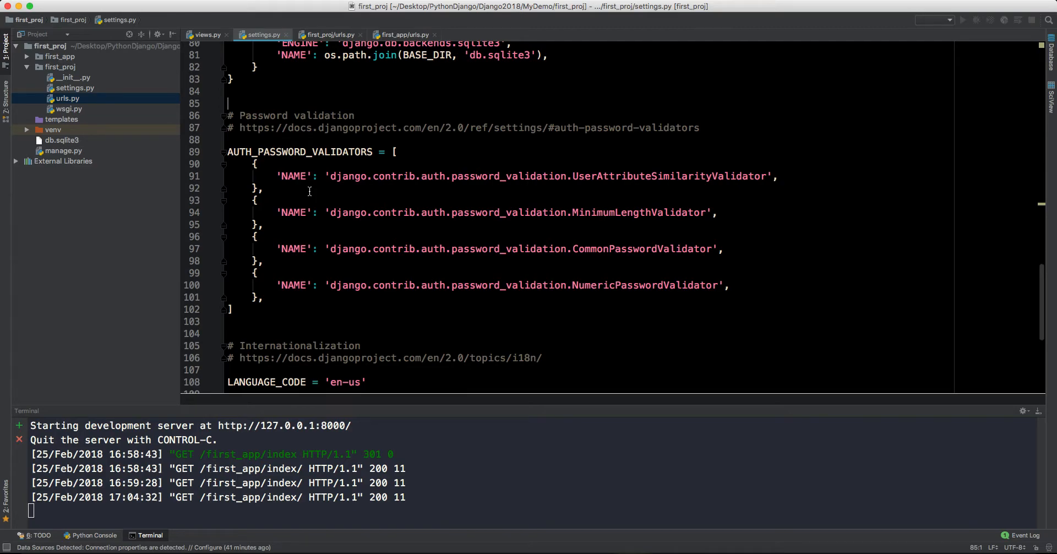
scroll(down, 3)
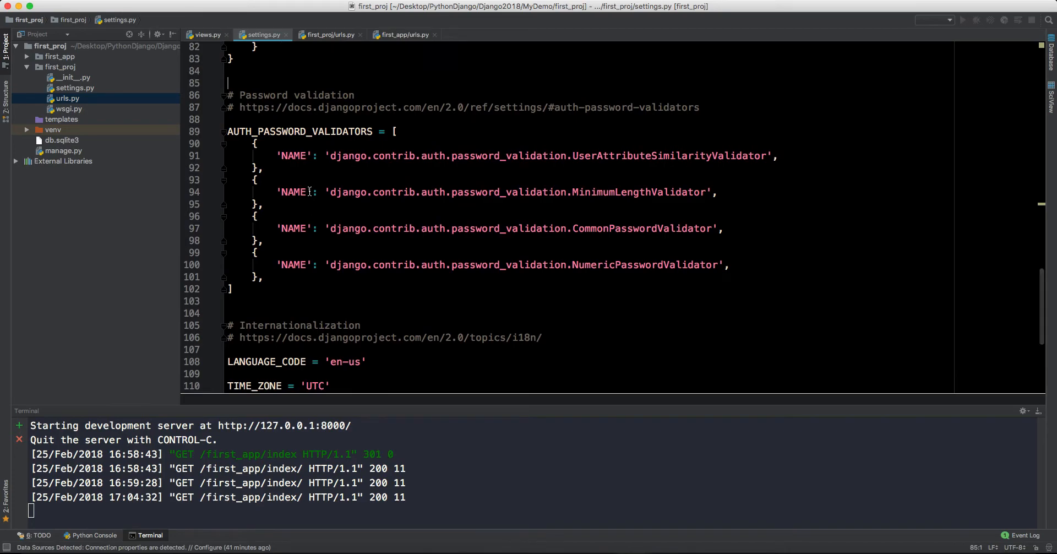
scroll(down, 3)
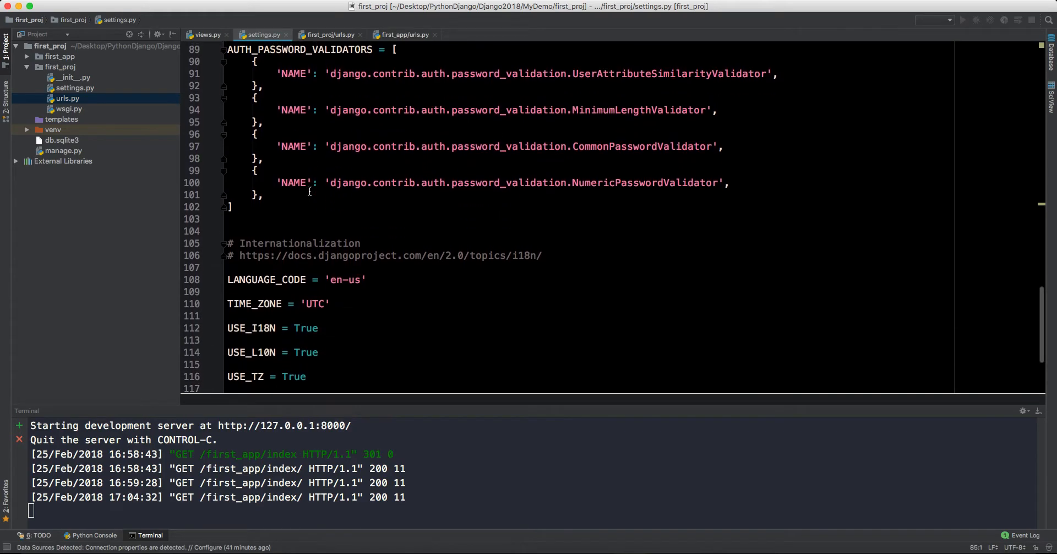
scroll(down, 3)
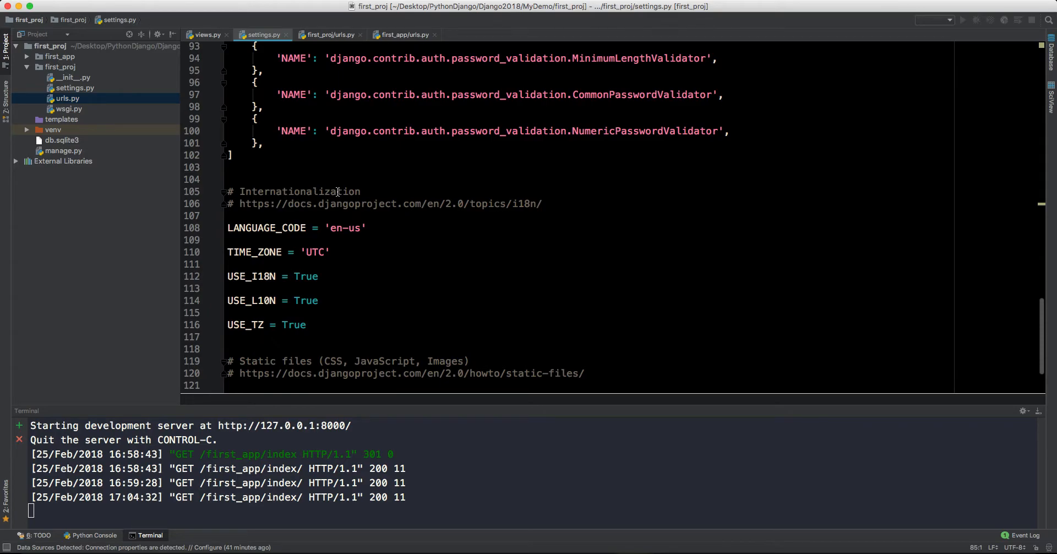
- Replace TIME_ZONE 'UTC' with 'Asia/Kolkata' and review the STATIC_URL section
double_click(344, 228)
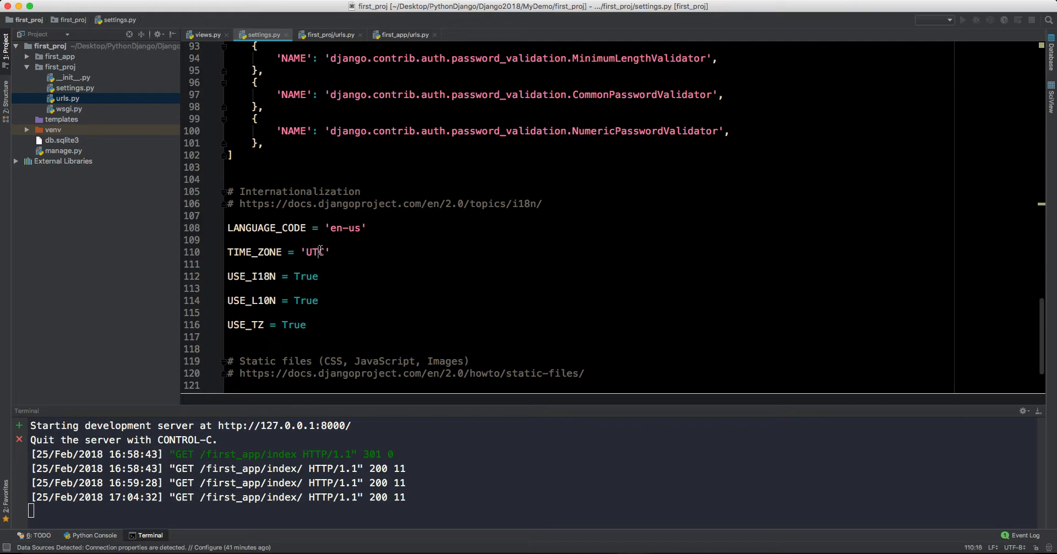
text(A)
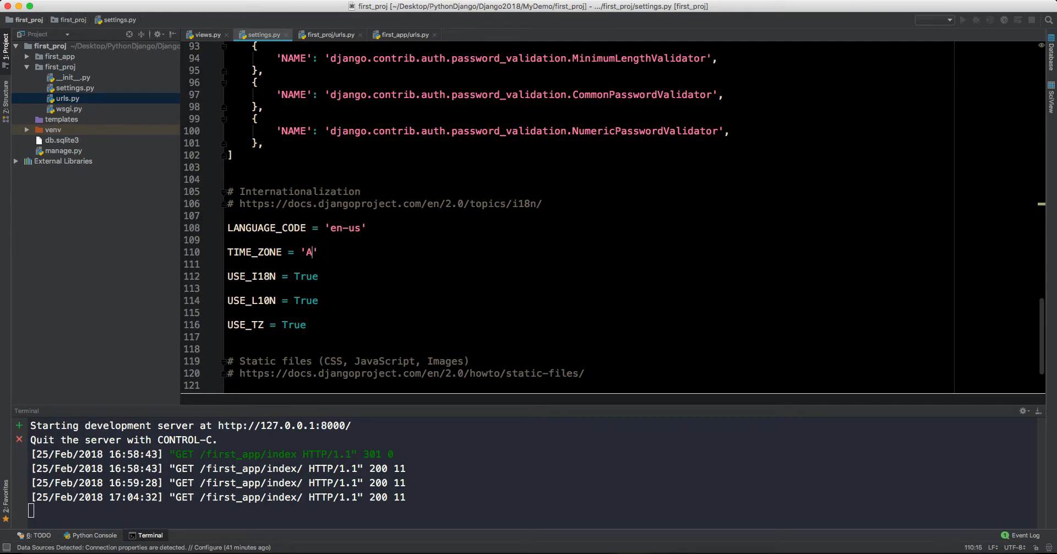
text(soa)
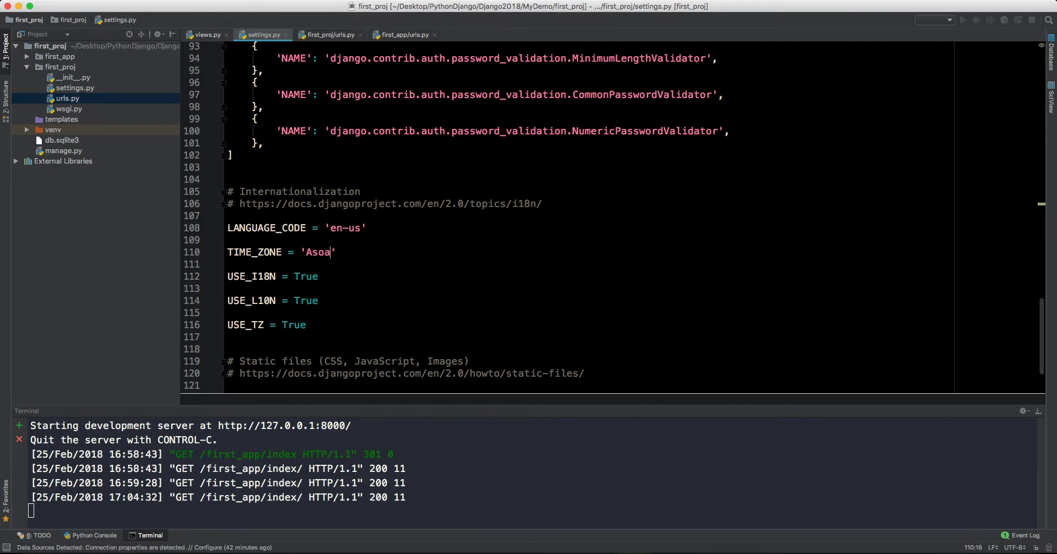
text(Asia)
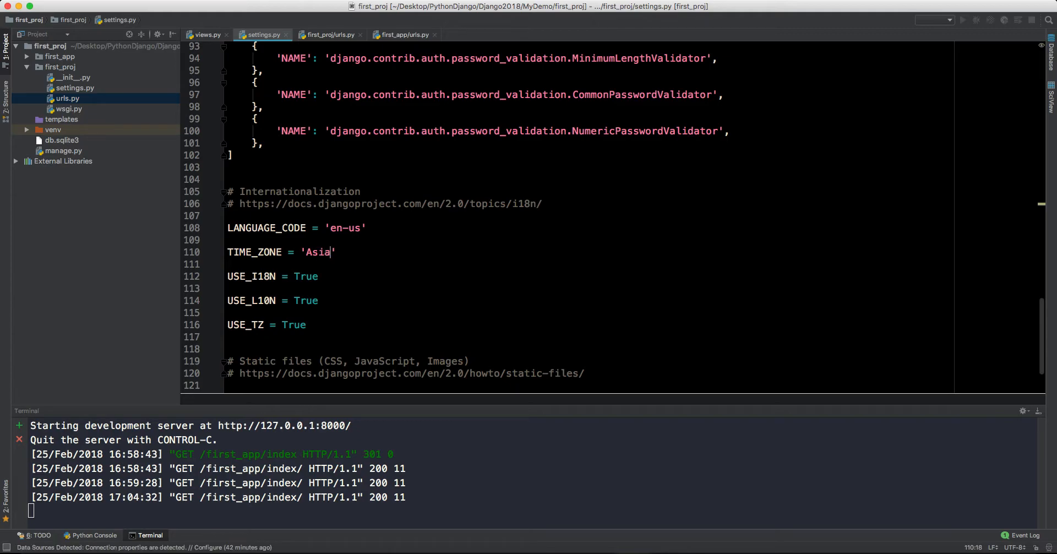
text(/Kolkata)
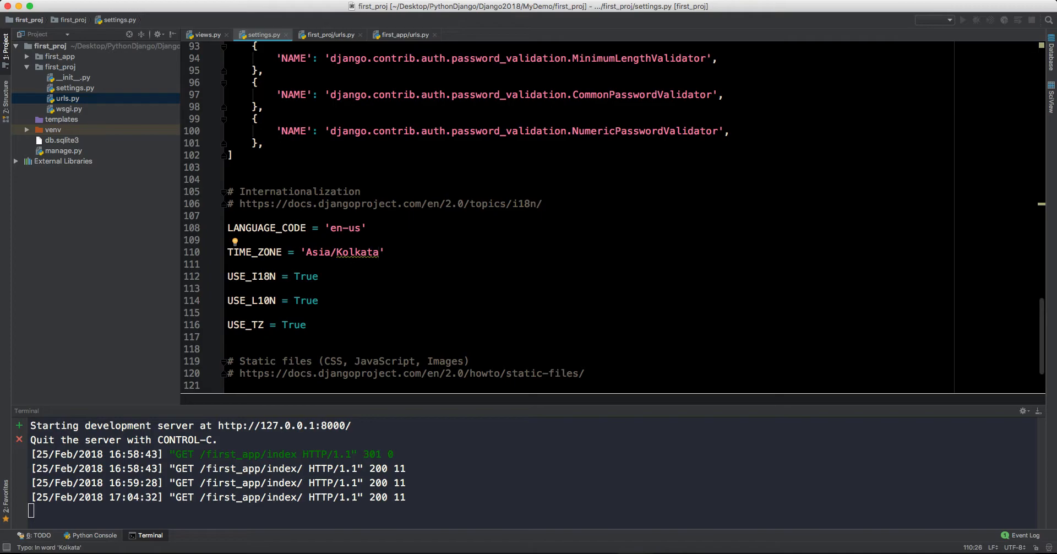
mouse_move(370, 251)
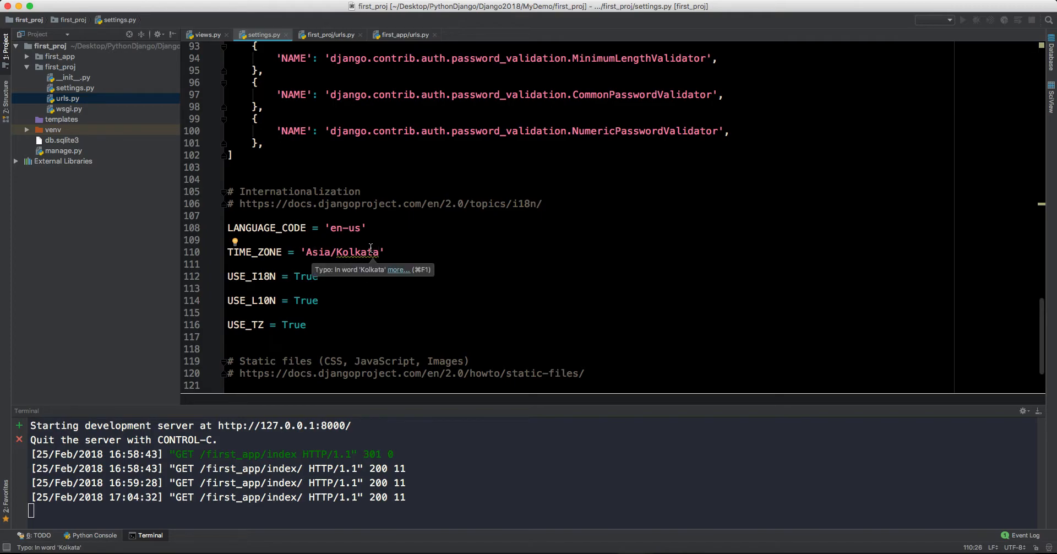
mouse_move(334, 270)
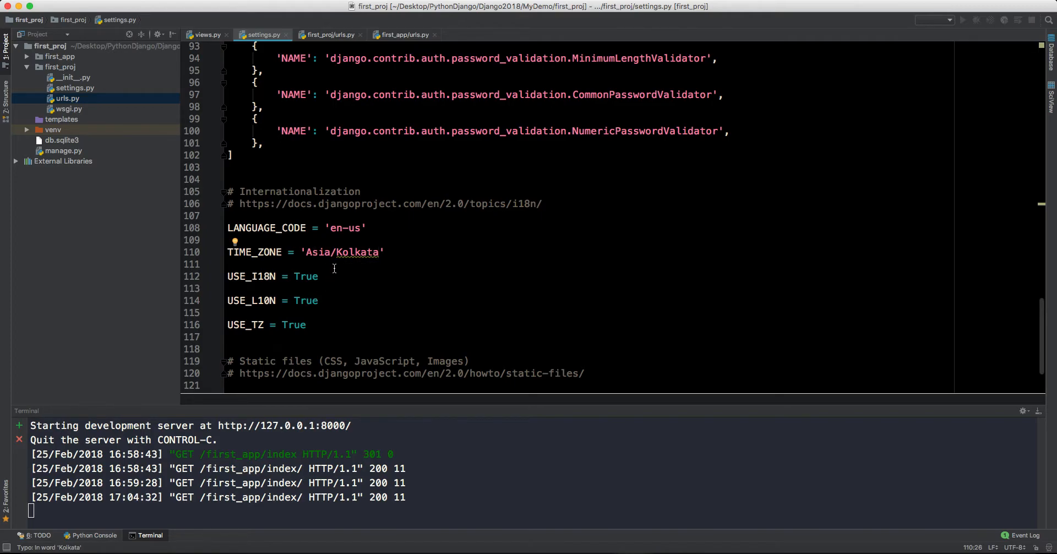
mouse_move(219, 279)
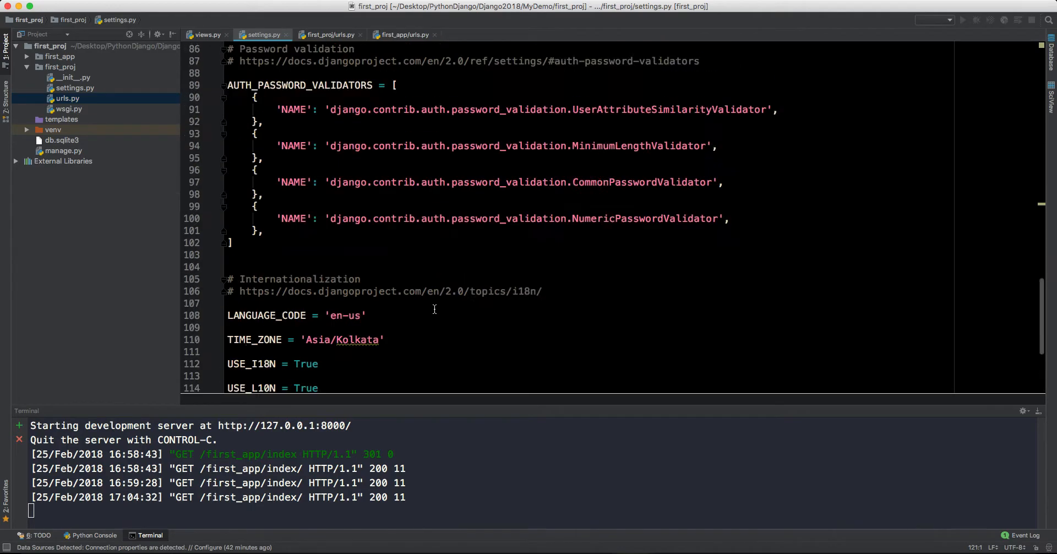
scroll(down, 3)
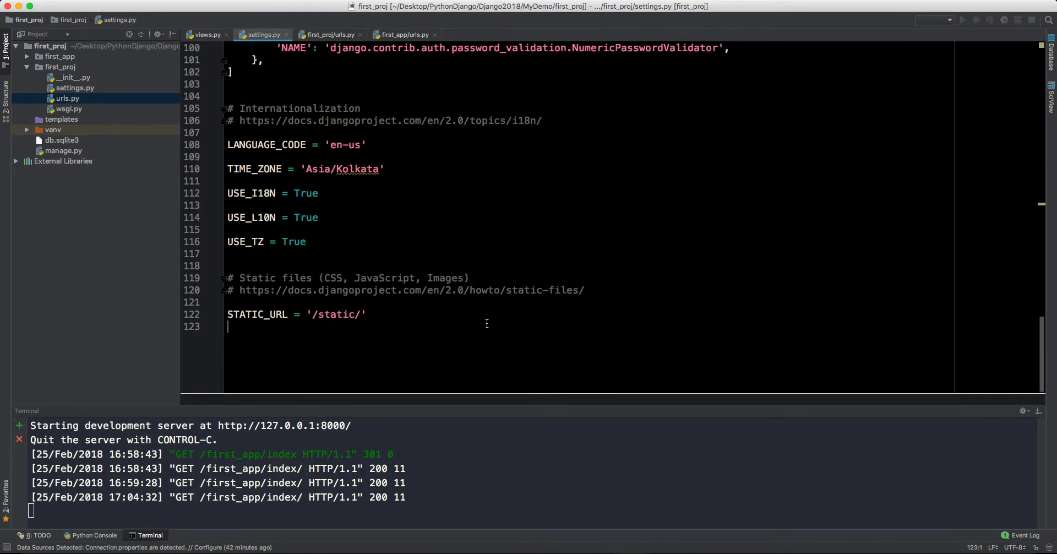
- Create a new directory named first_app inside the project's templates folder
click(61, 119)
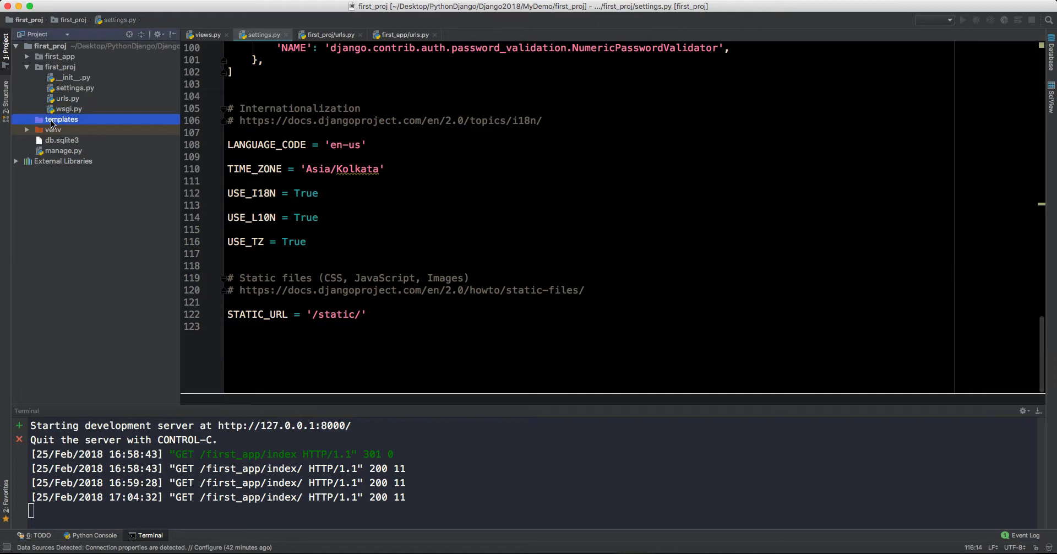
right_click(61, 119)
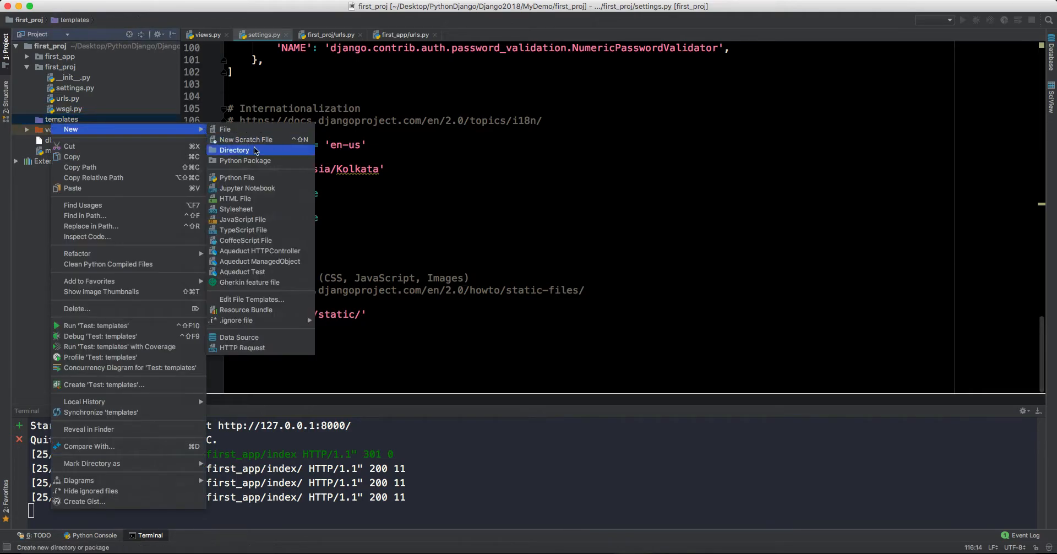
click(235, 150)
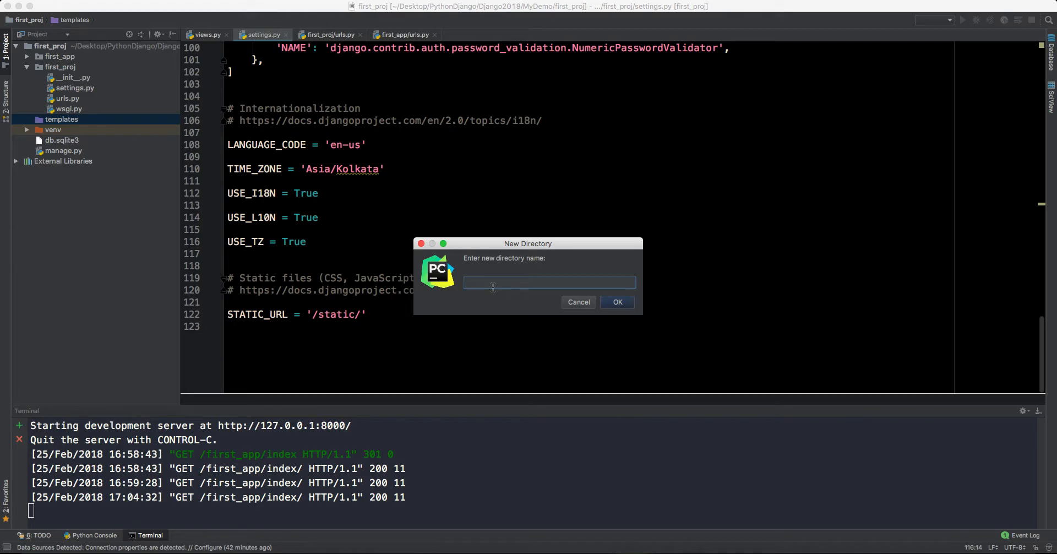
text(first)
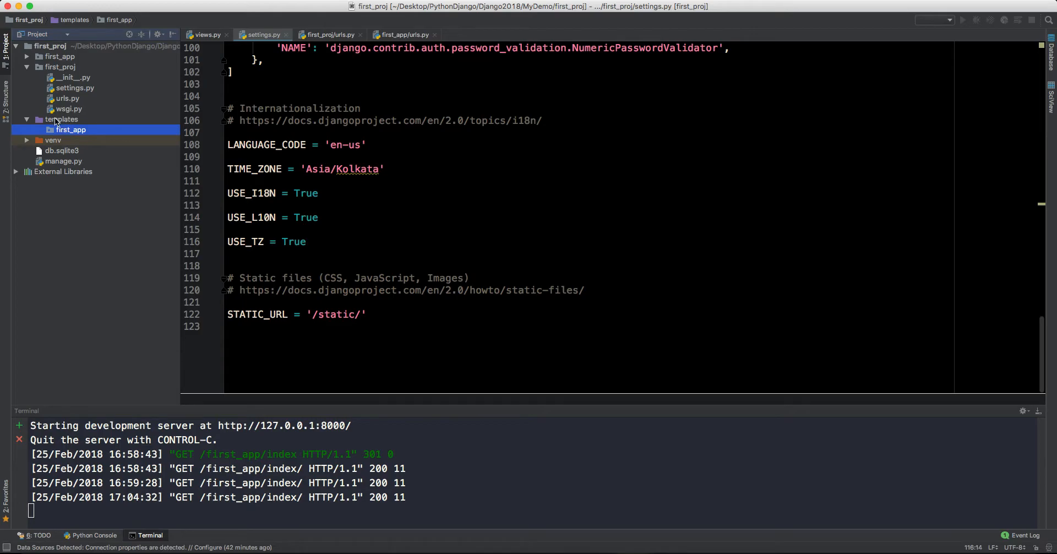
click(62, 119)
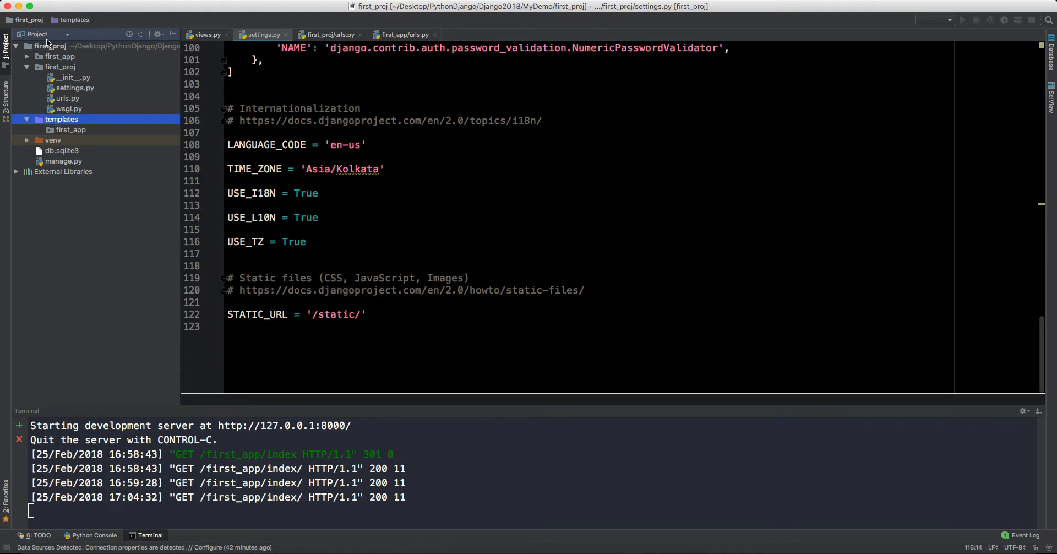
- Collapse the first_app app folder and select the new templates/first_app folder
click(26, 56)
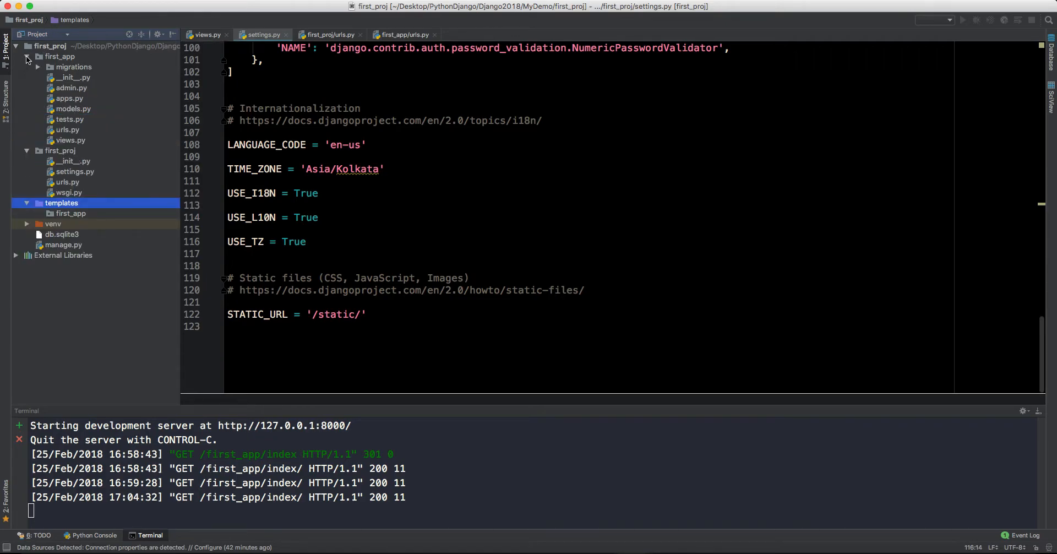
click(37, 57)
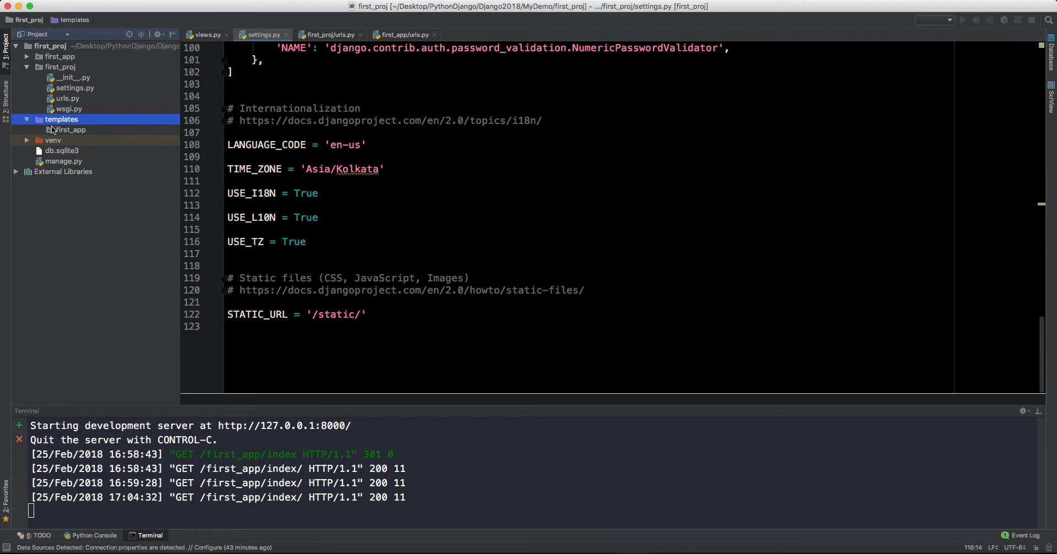
click(71, 129)
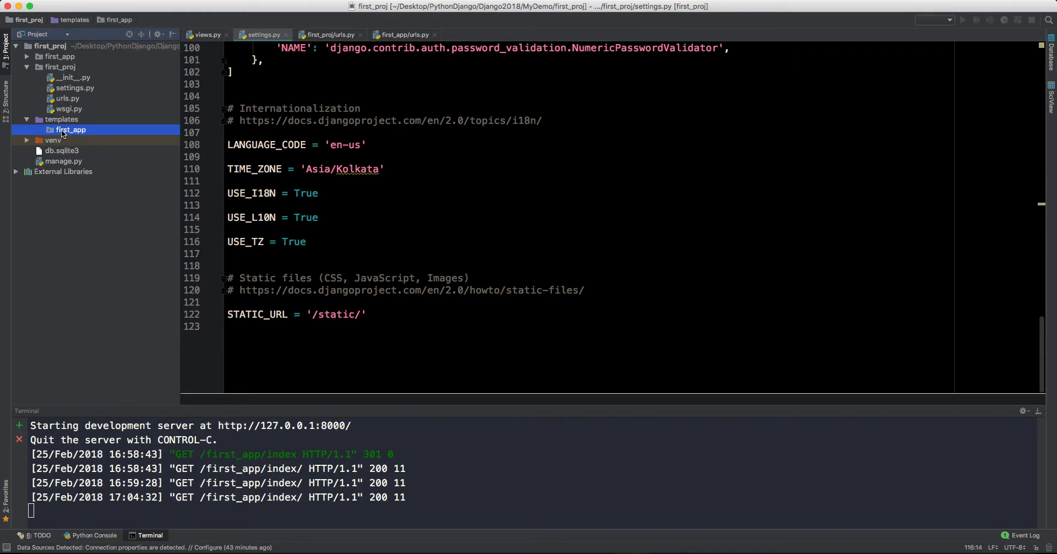
right_click(71, 129)
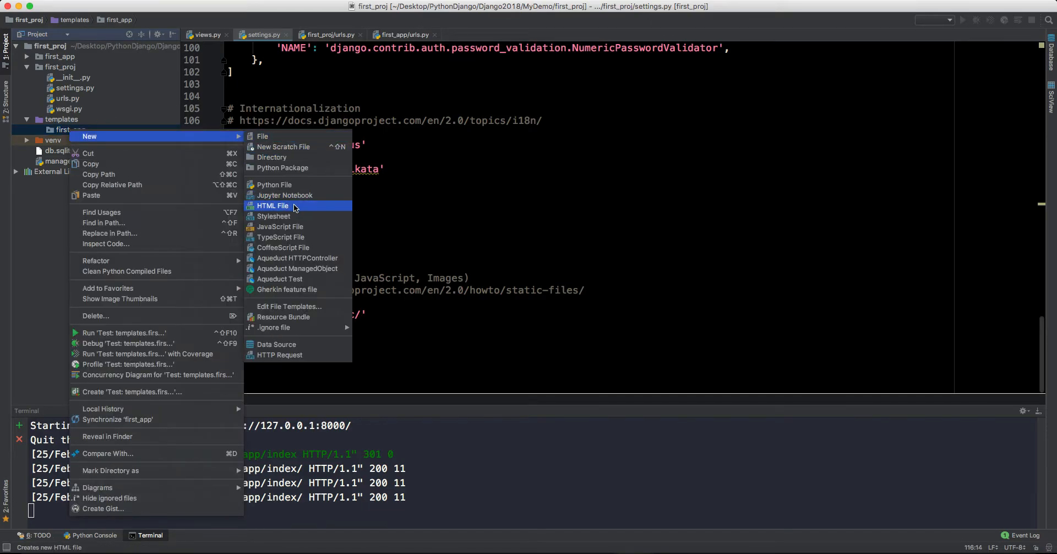
- Create index.html in templates/first_app and set its title to Index Page
click(273, 206)
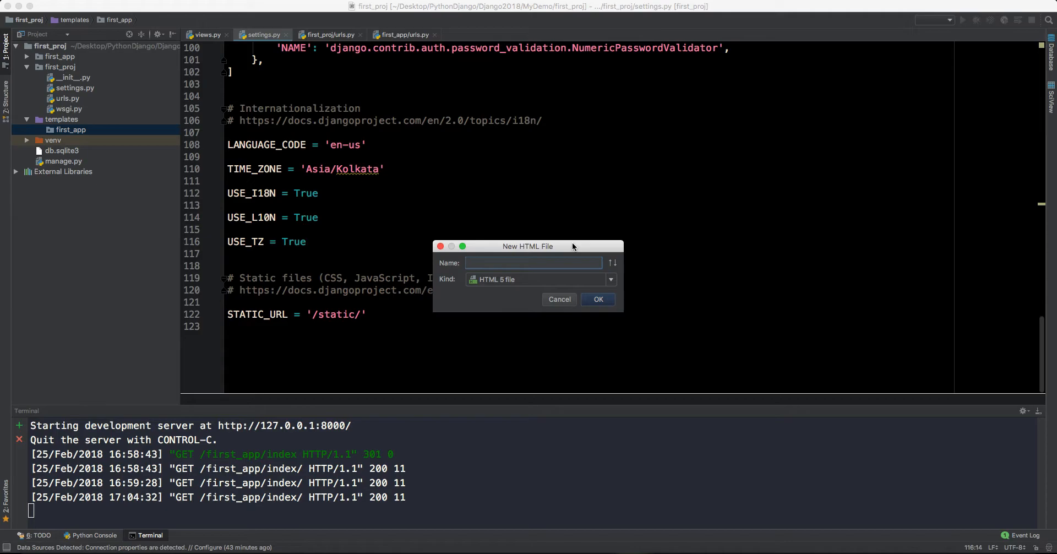
text(index)
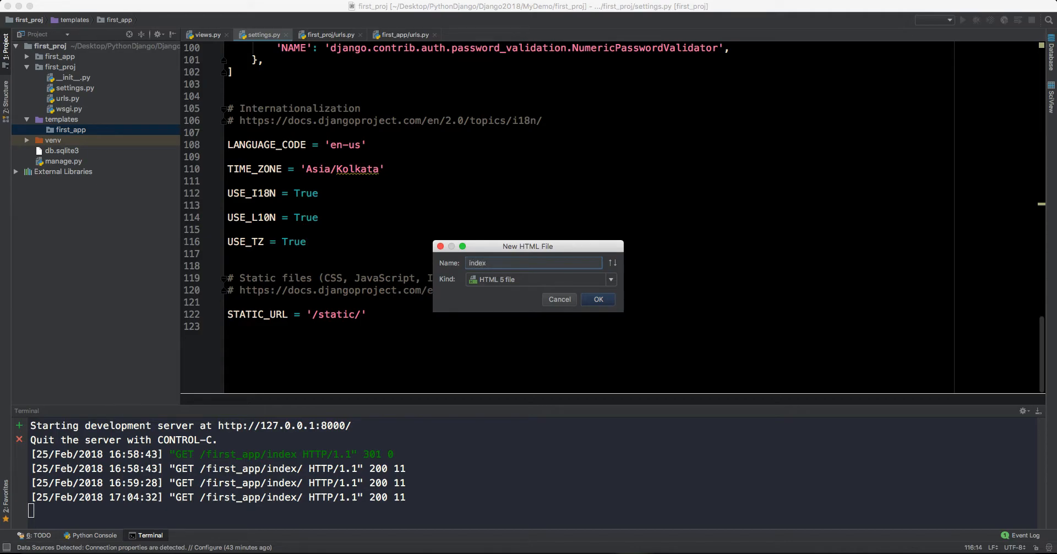
click(597, 300)
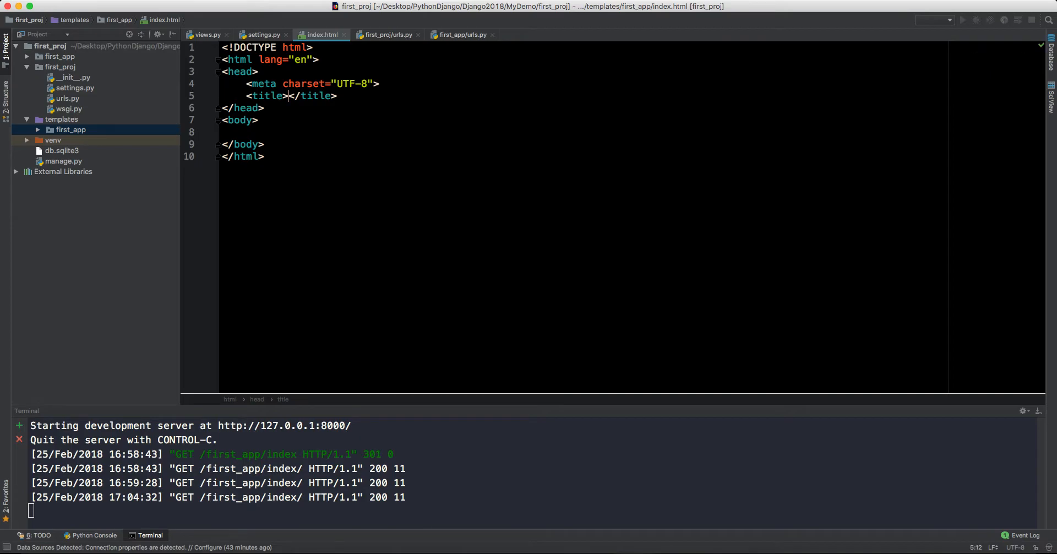
text(Index {)
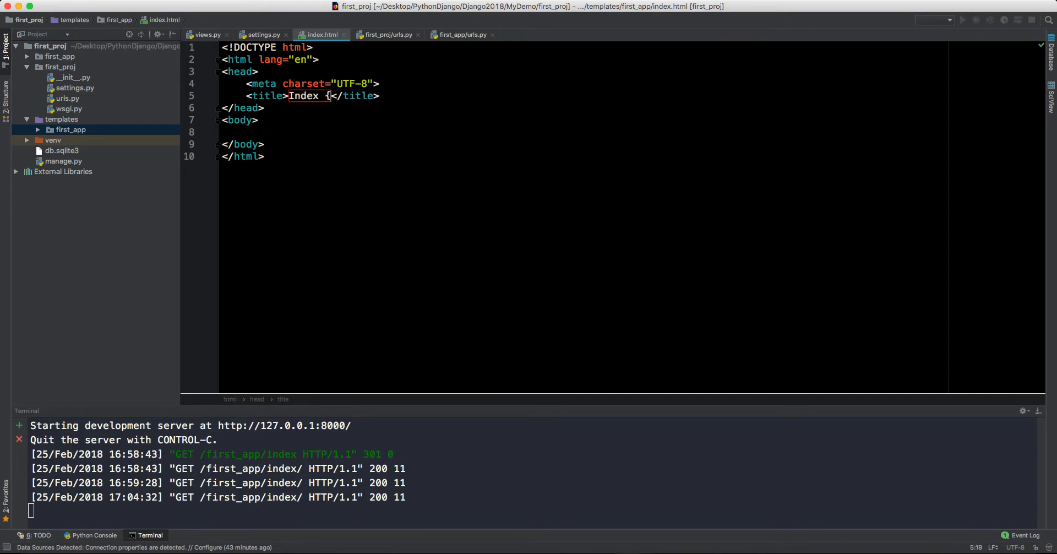
text(Page)
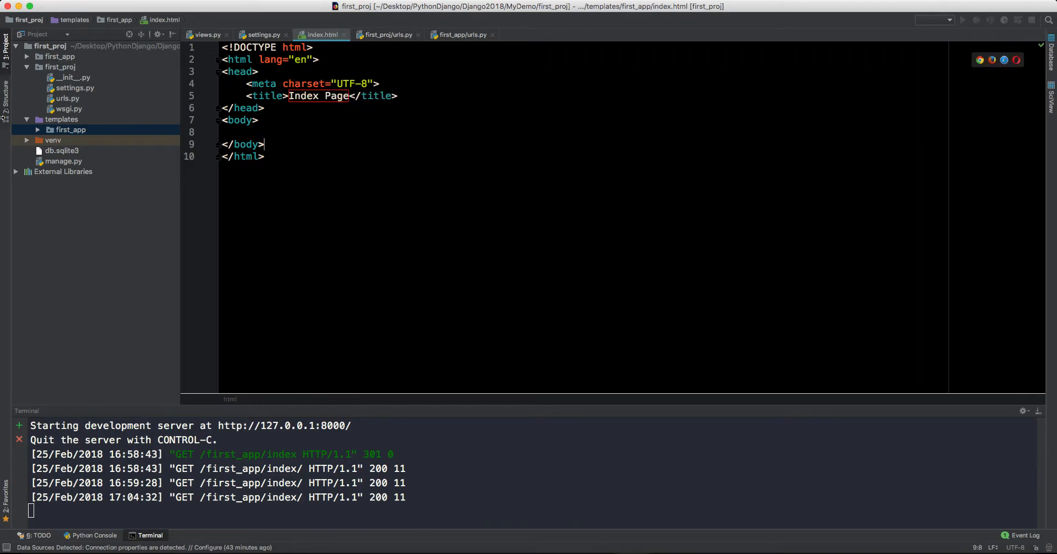
- In the index view, replace the return line with a mycontext dictionary assignment
click(71, 129)
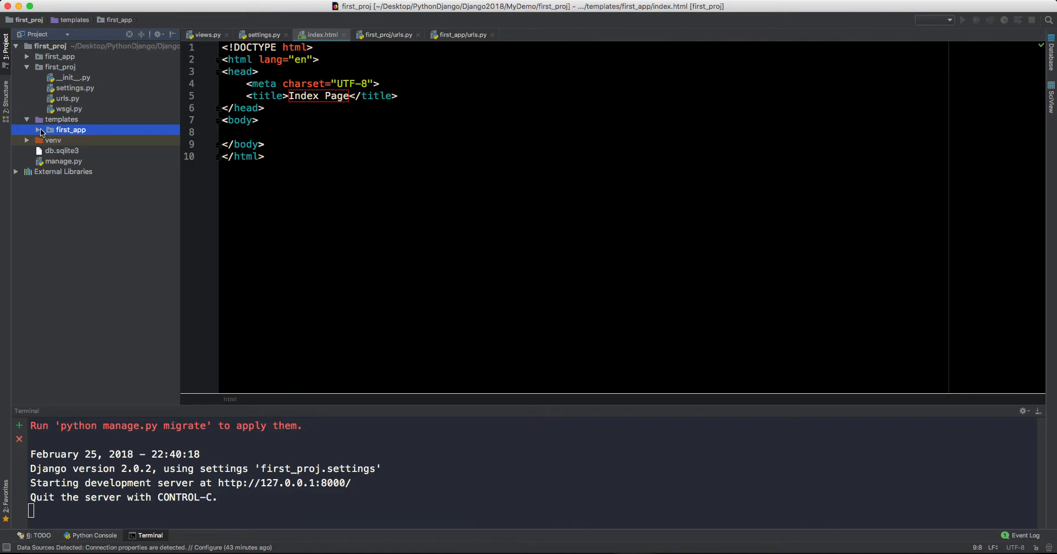
click(39, 129)
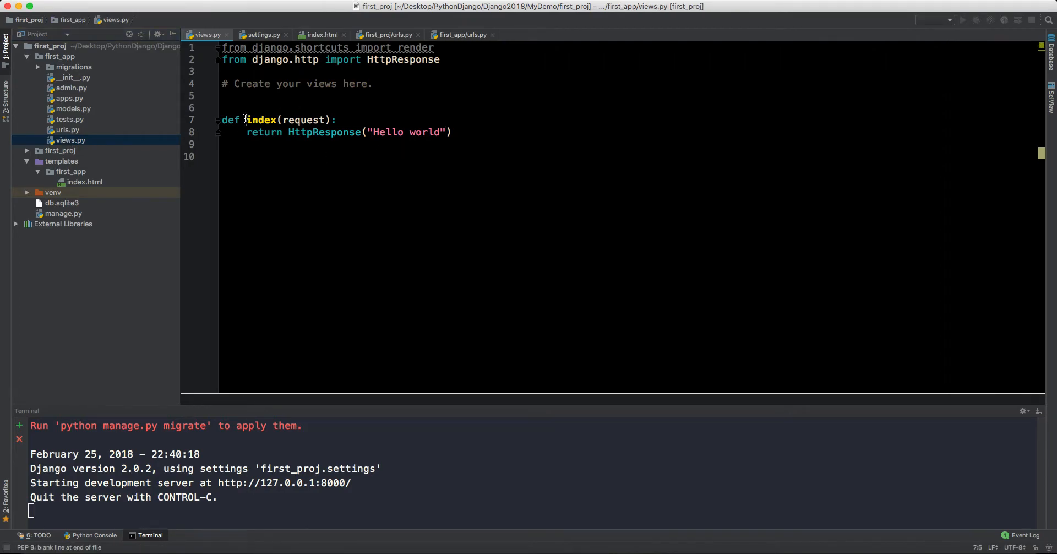
double_click(305, 119)
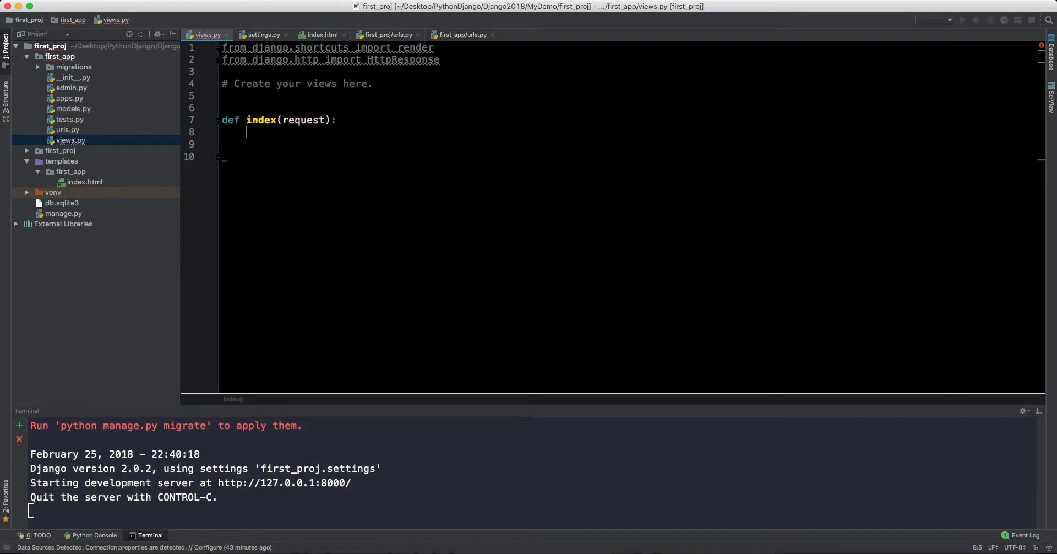
text(data)
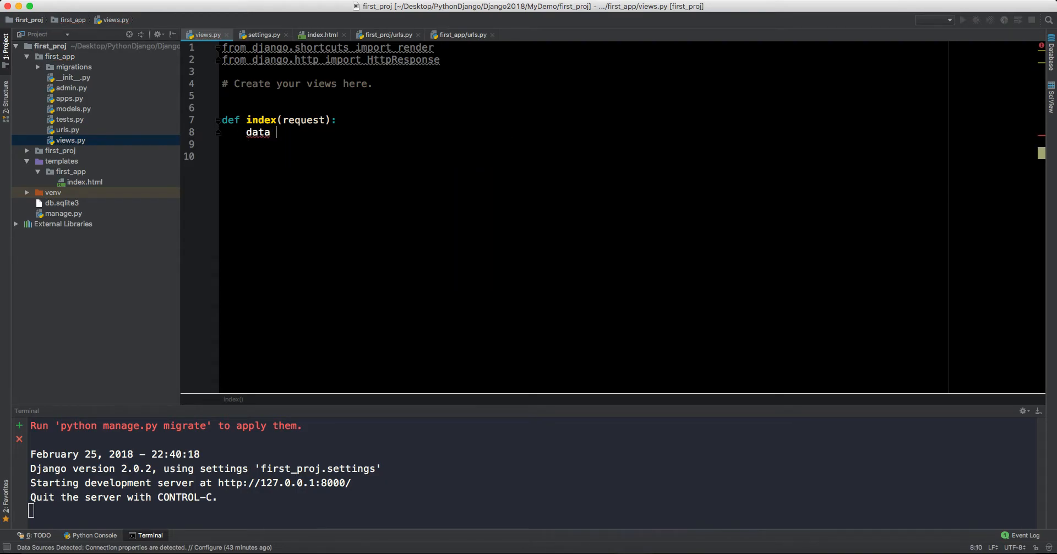
text(=)
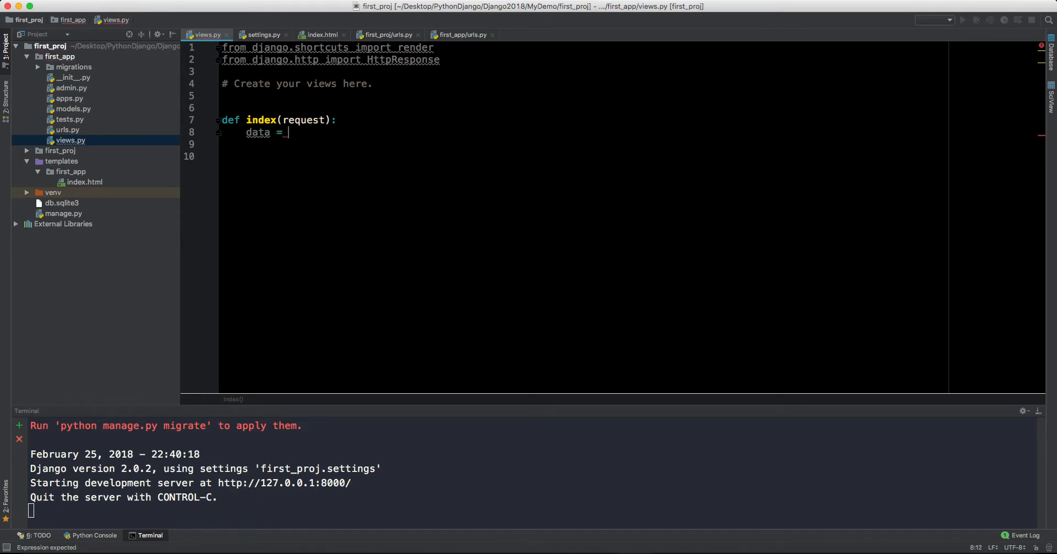
text({)
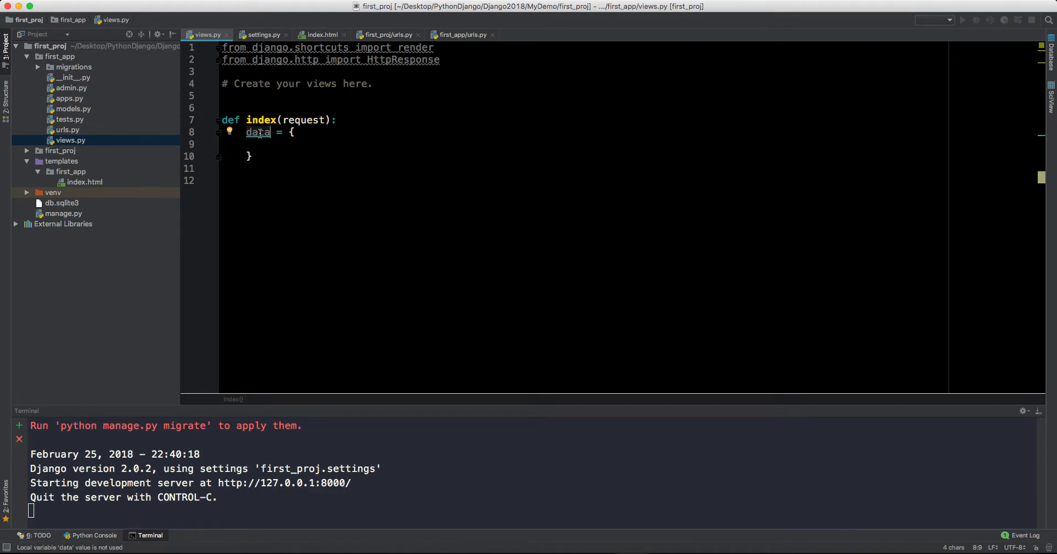
text(mycontext)
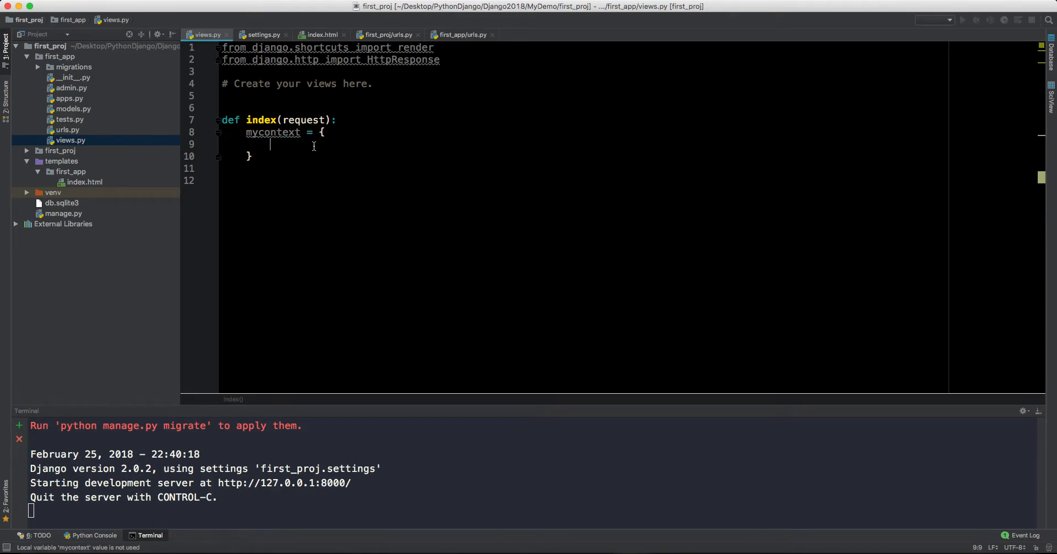
- Fill mycontext with 'data': 'Welcome to my first app'
text(data)
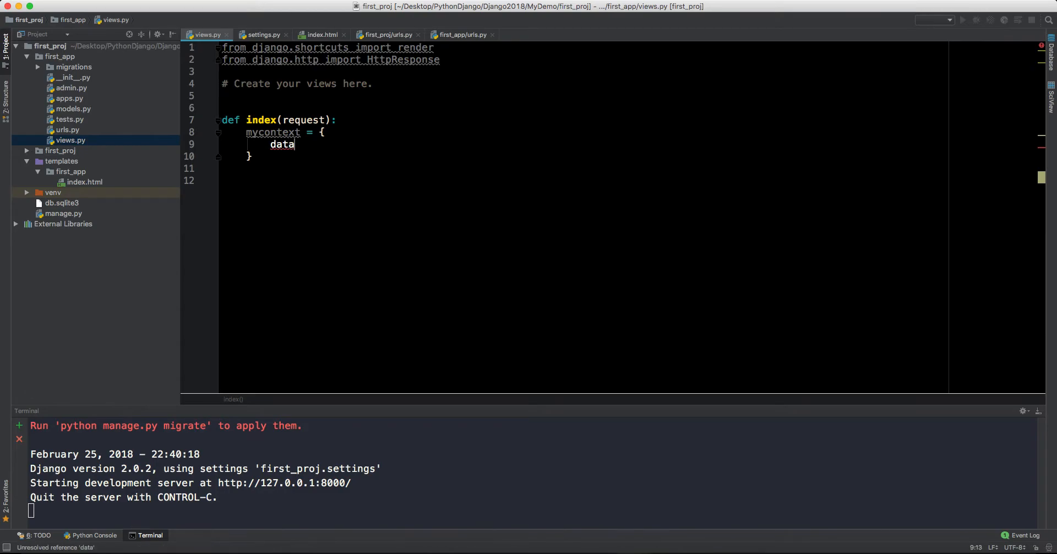
key(BackSpace)
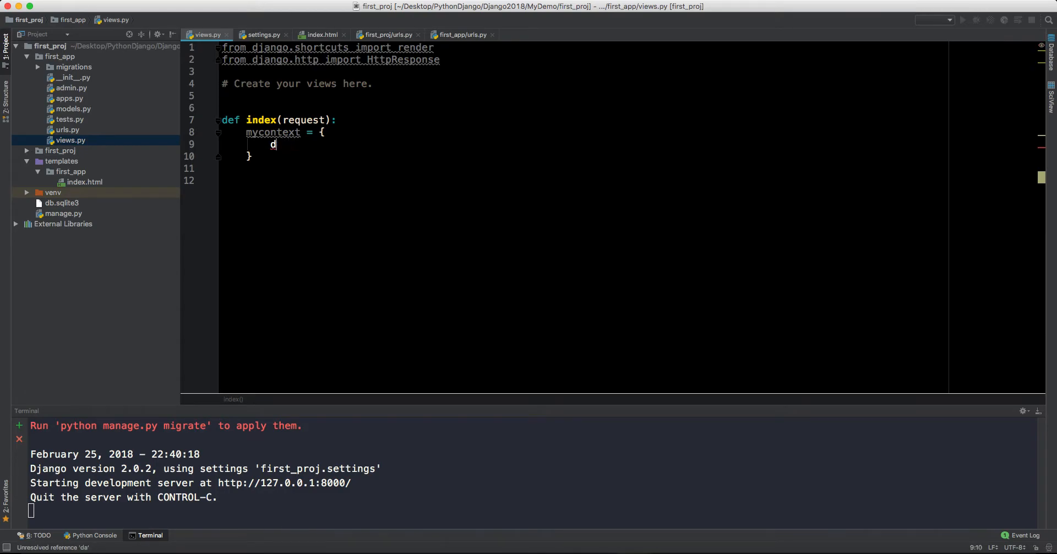
text('data')
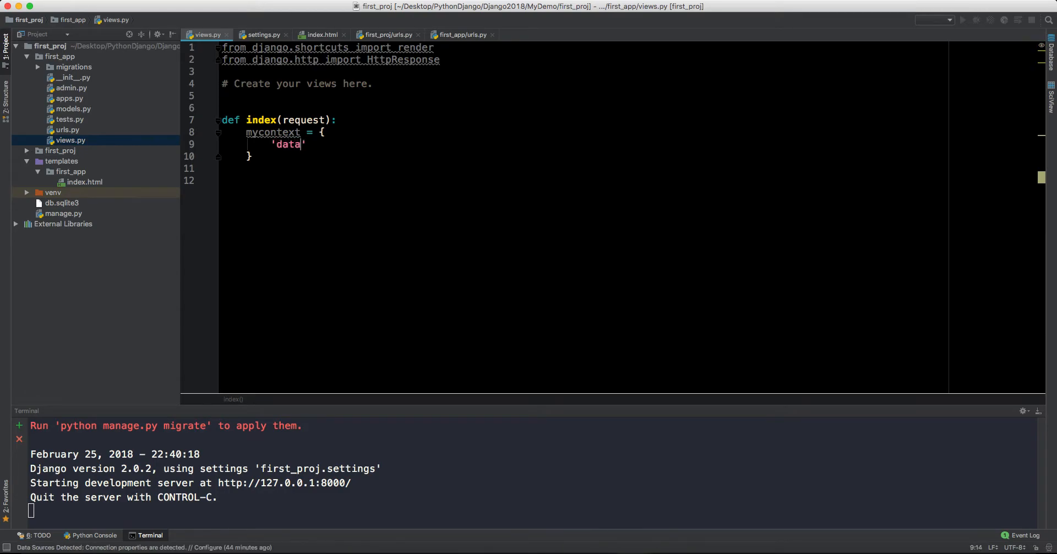
text(:)
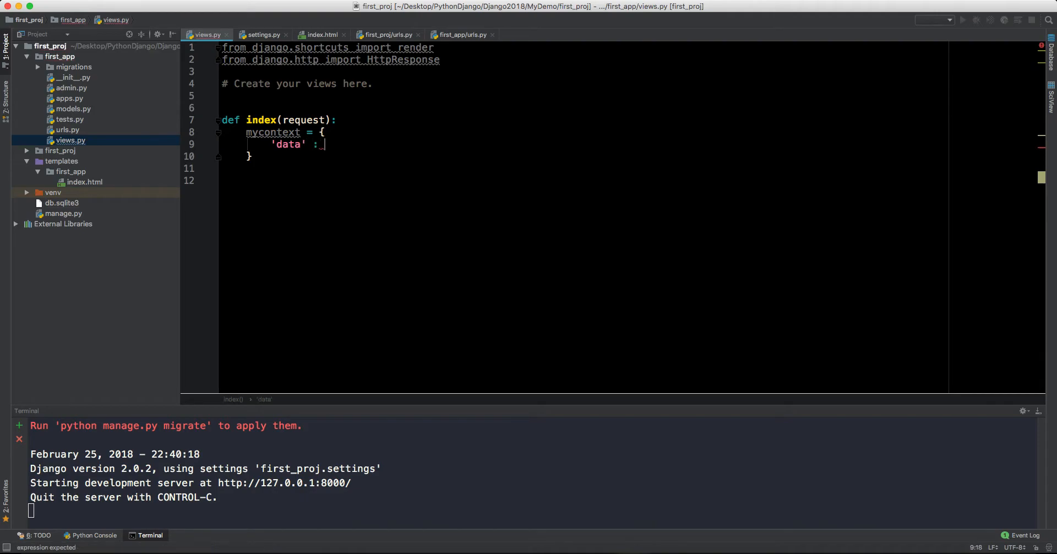
text('Welcome t)
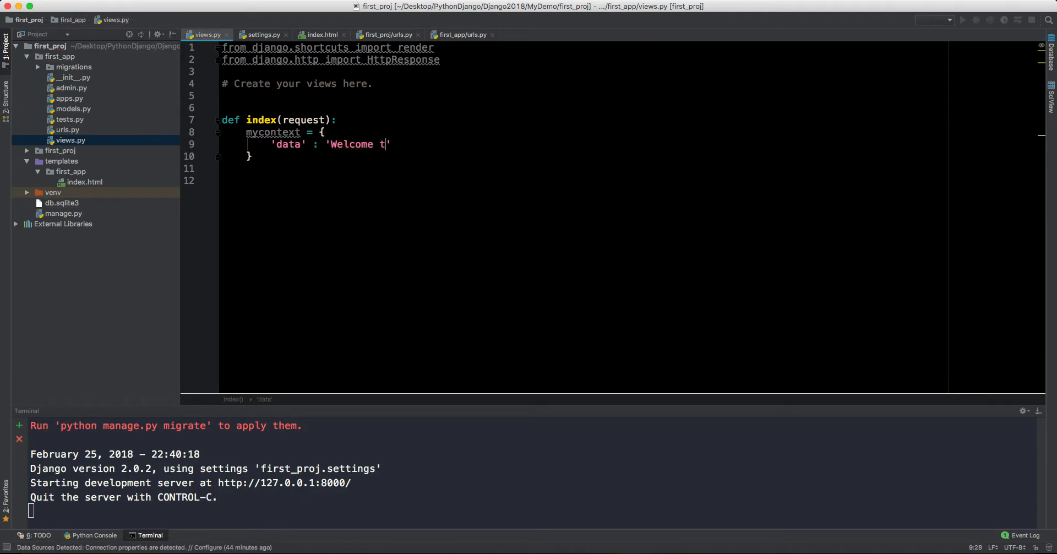
text(o my firdt)
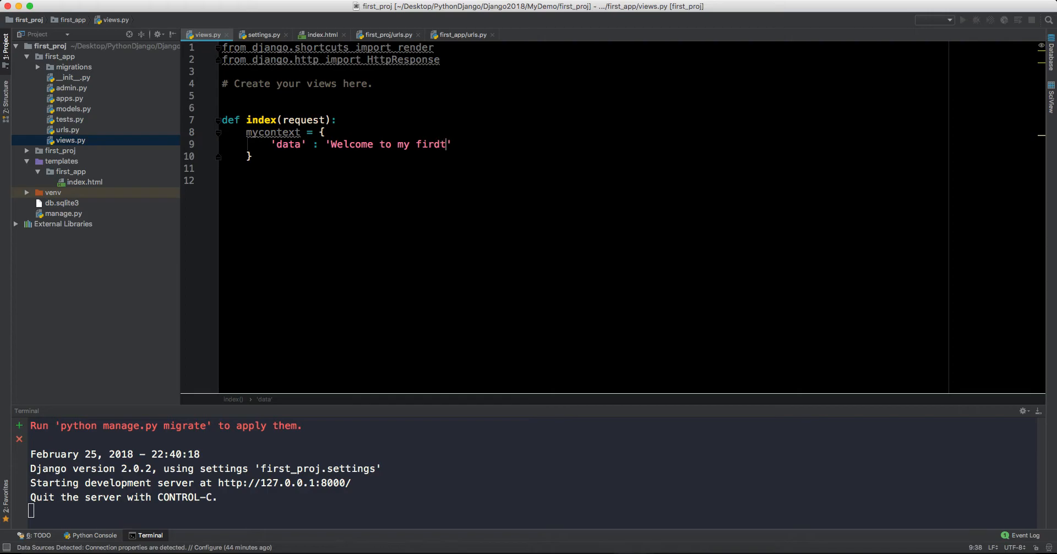
text(first ap)
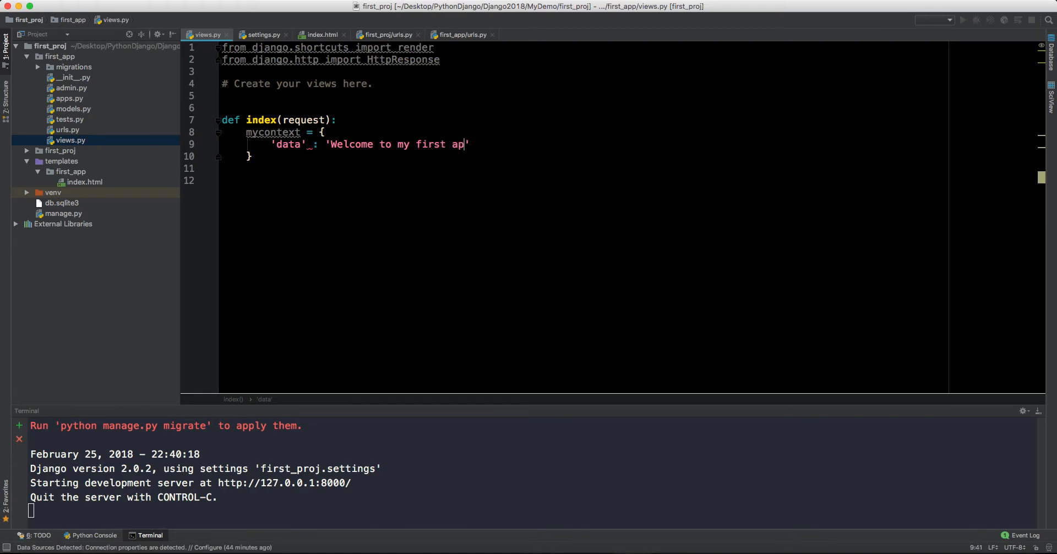
text(p)
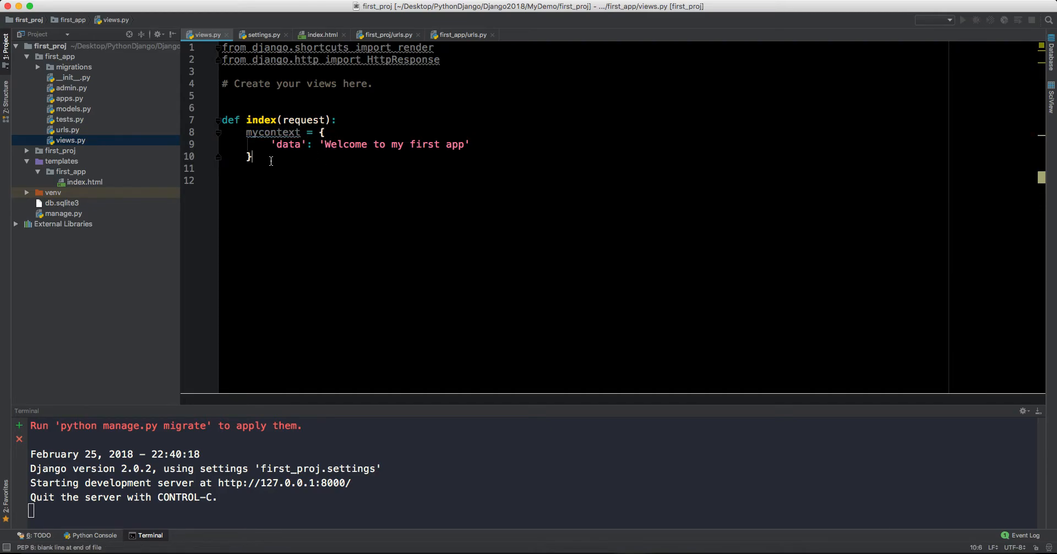
- Write return render(request, 'first_app/index.html' using the render autocompletion
text(return)
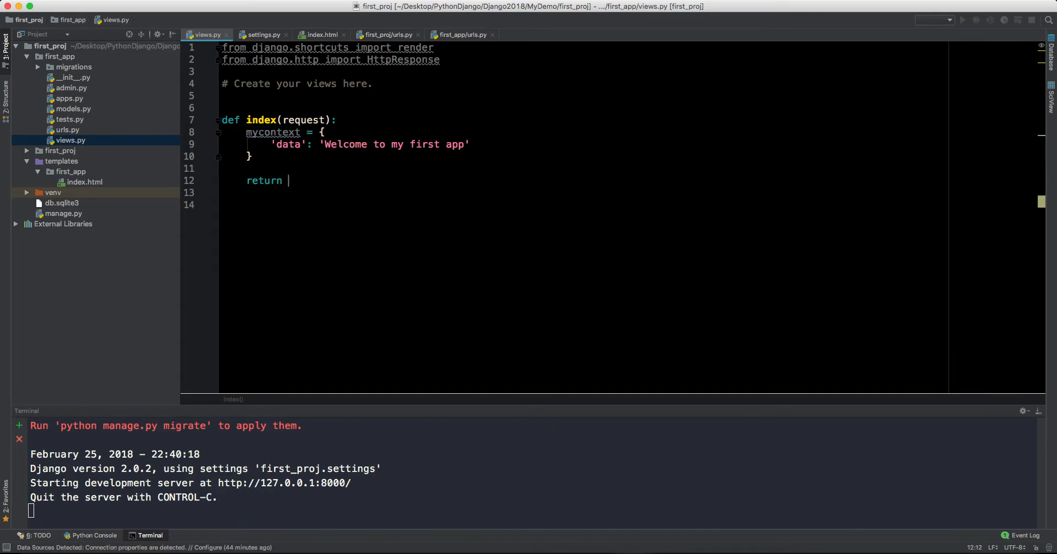
text(ren)
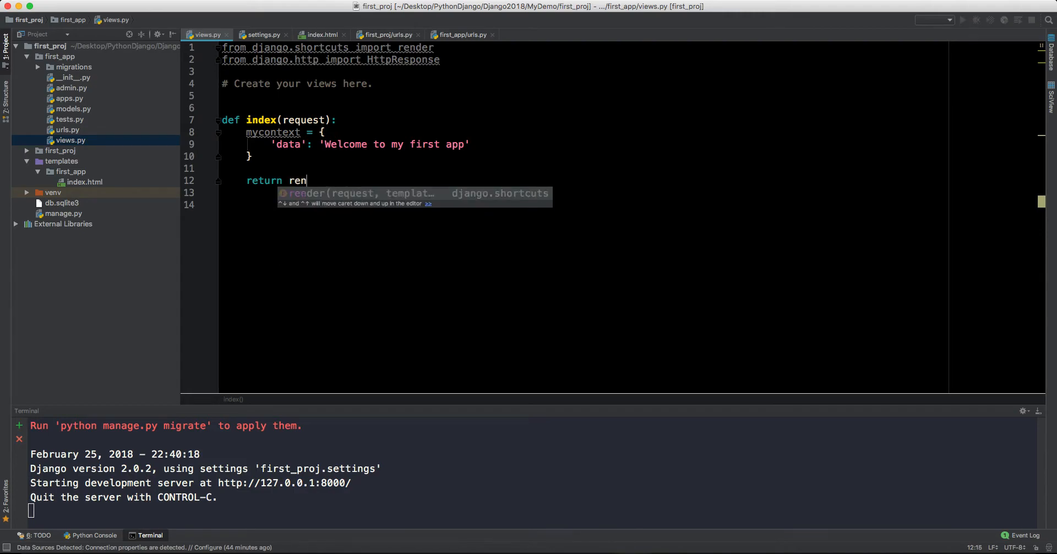
key(Tab)
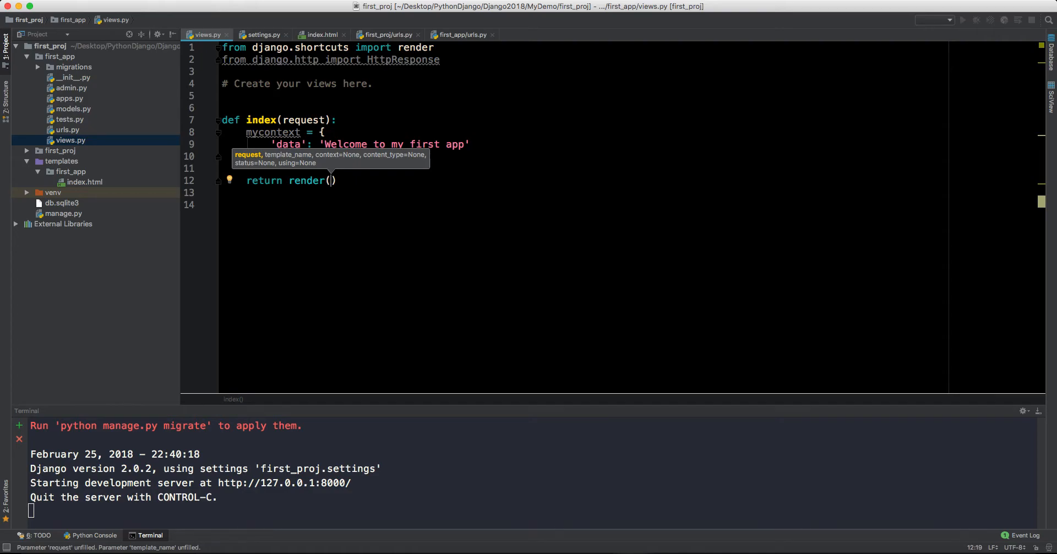
text(request)
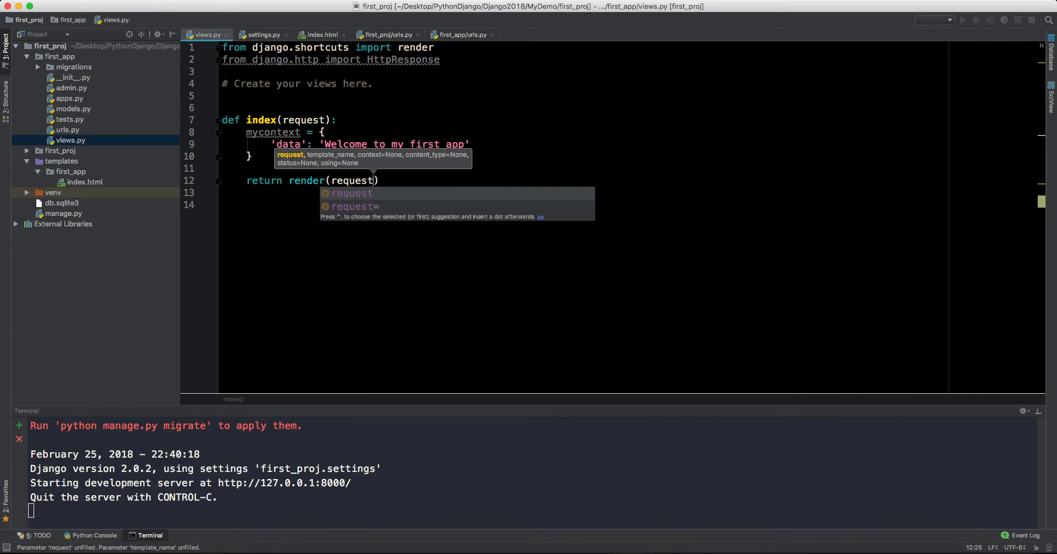
text(,)
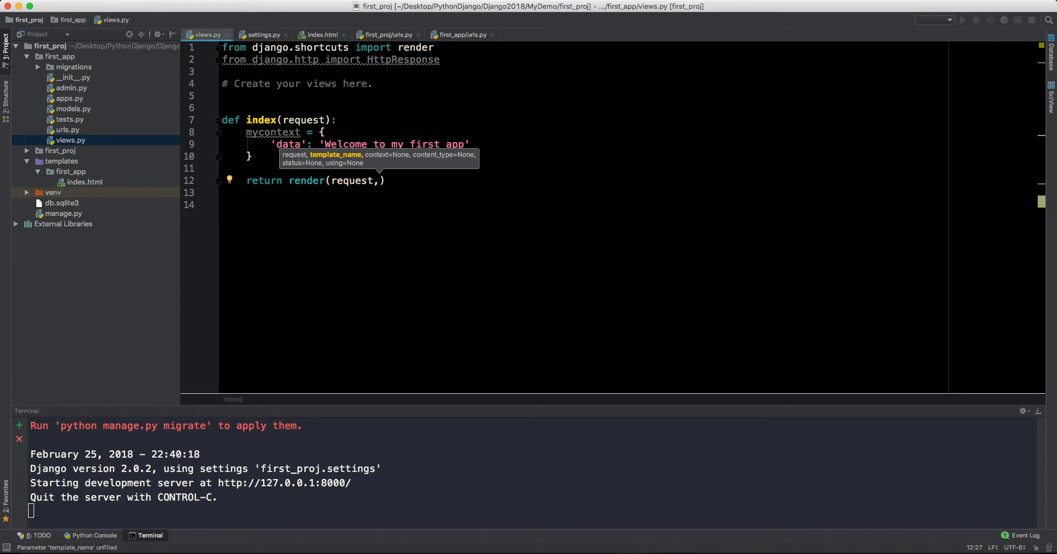
text(')
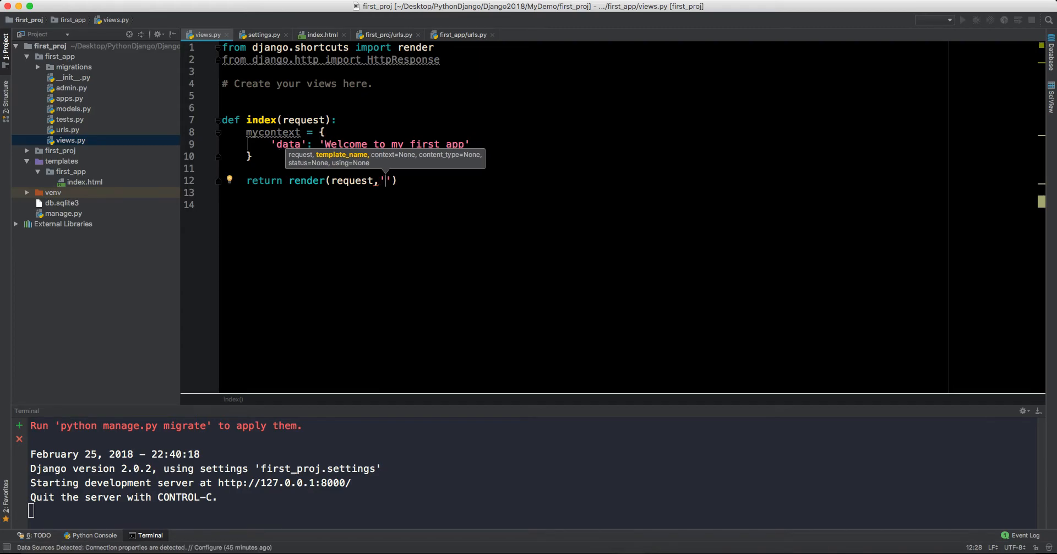
text(first_app)
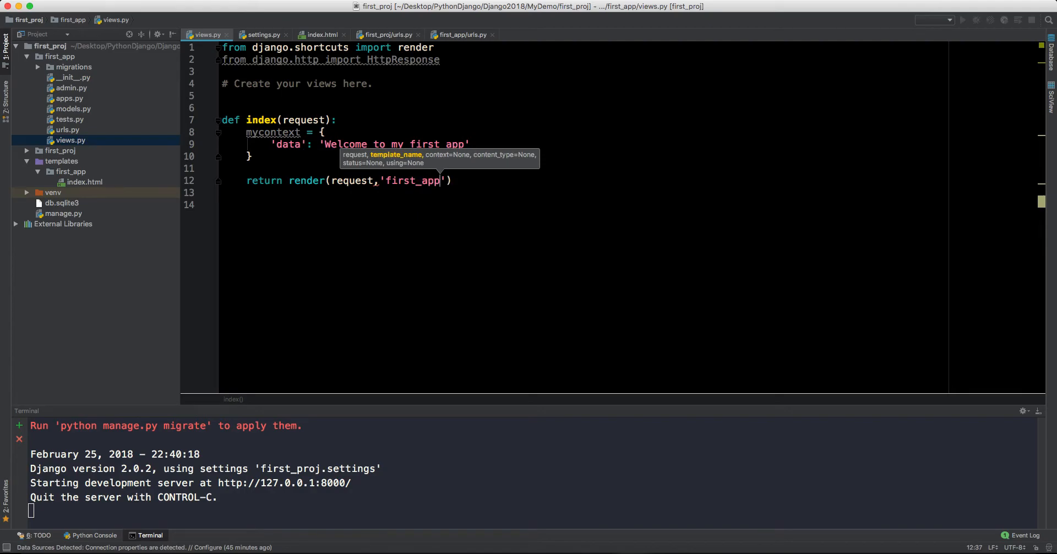
text(/)
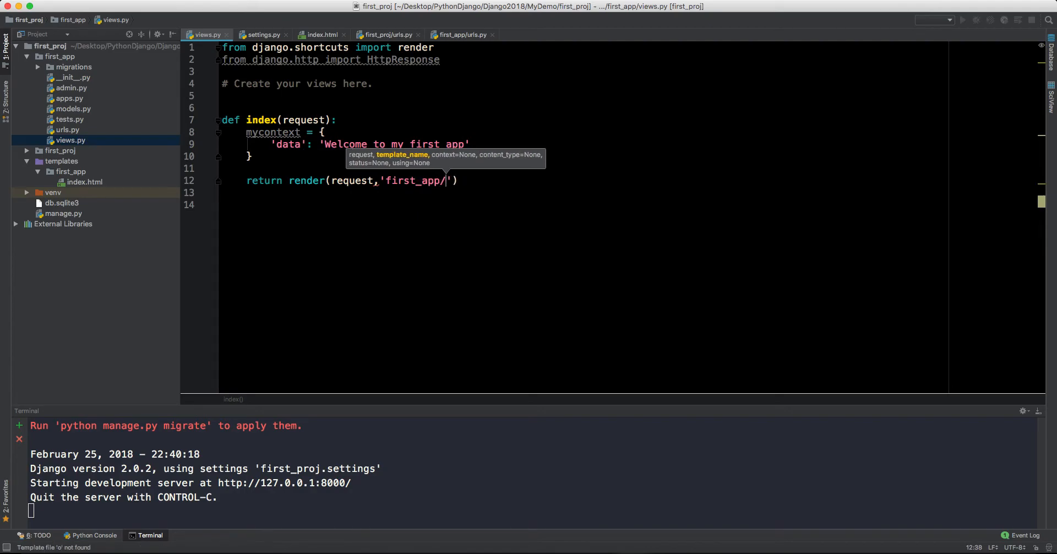
text(index.html)
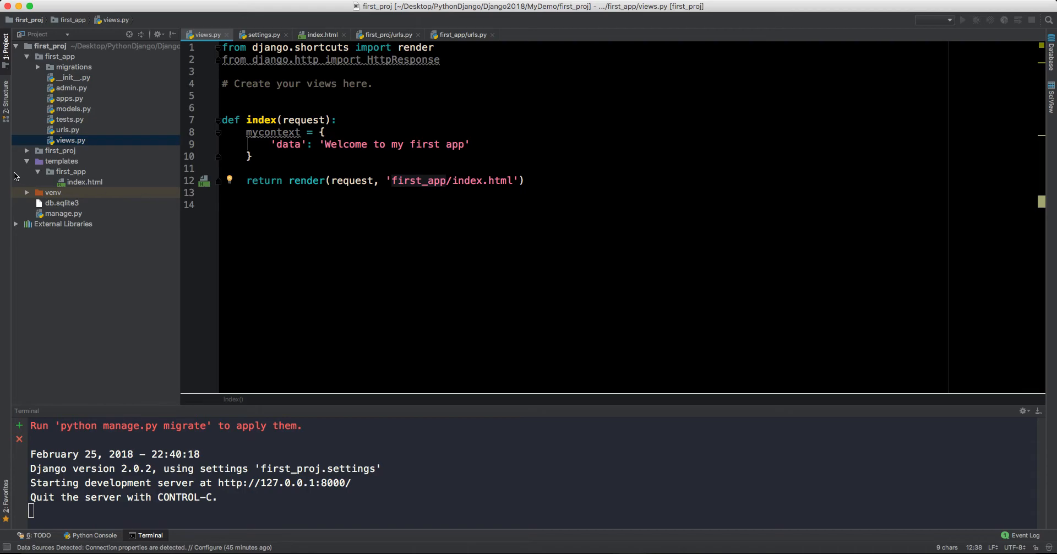
- Pass mycontext as the third render argument, fixing the stray characters after the template path
click(515, 181)
text(, )
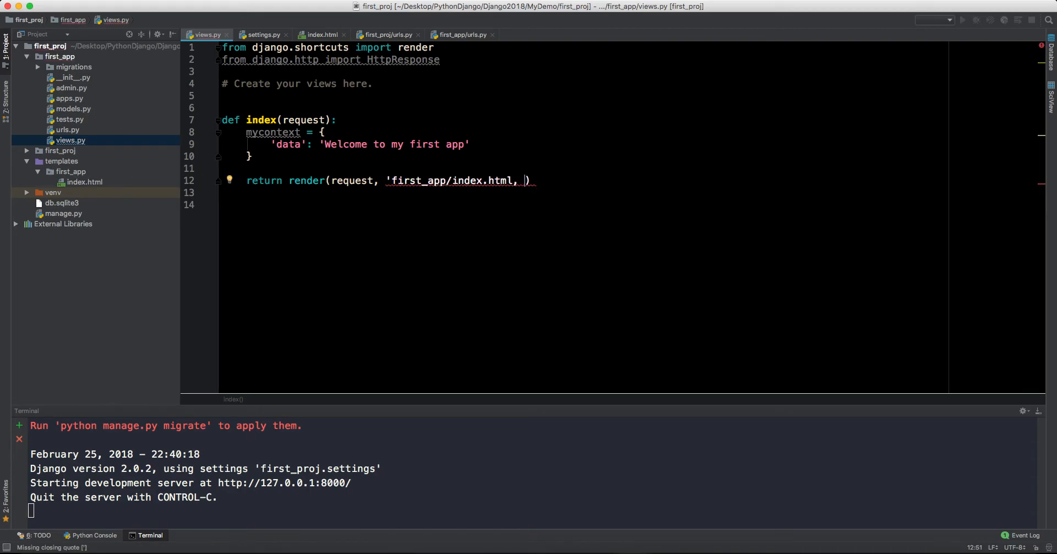
text(co)
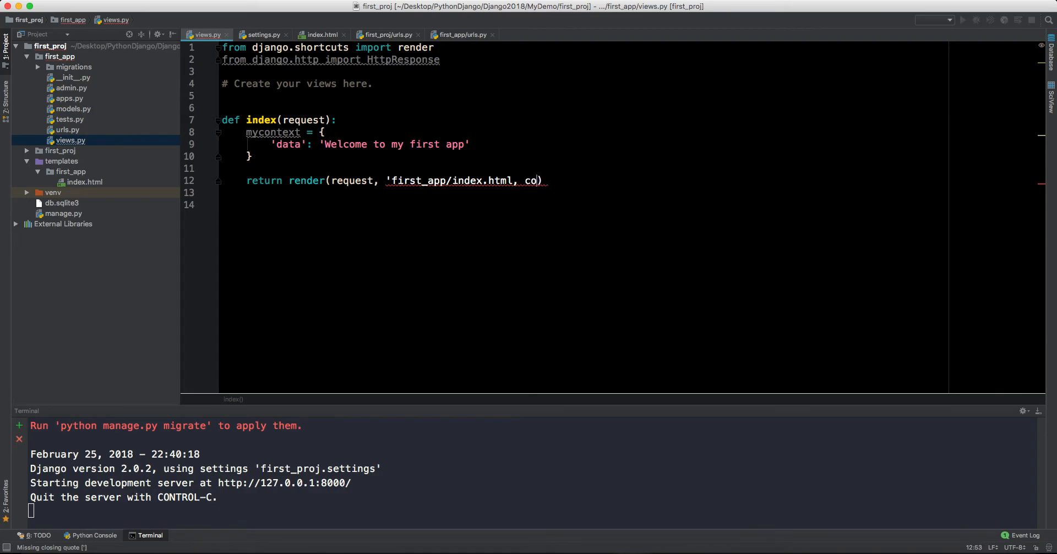
key(BackSpace)
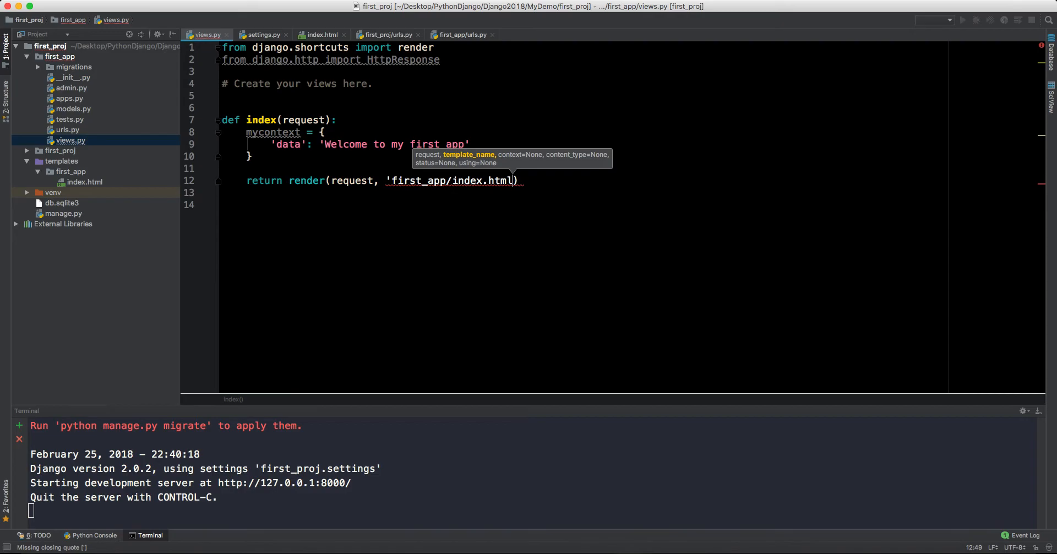
text(,)
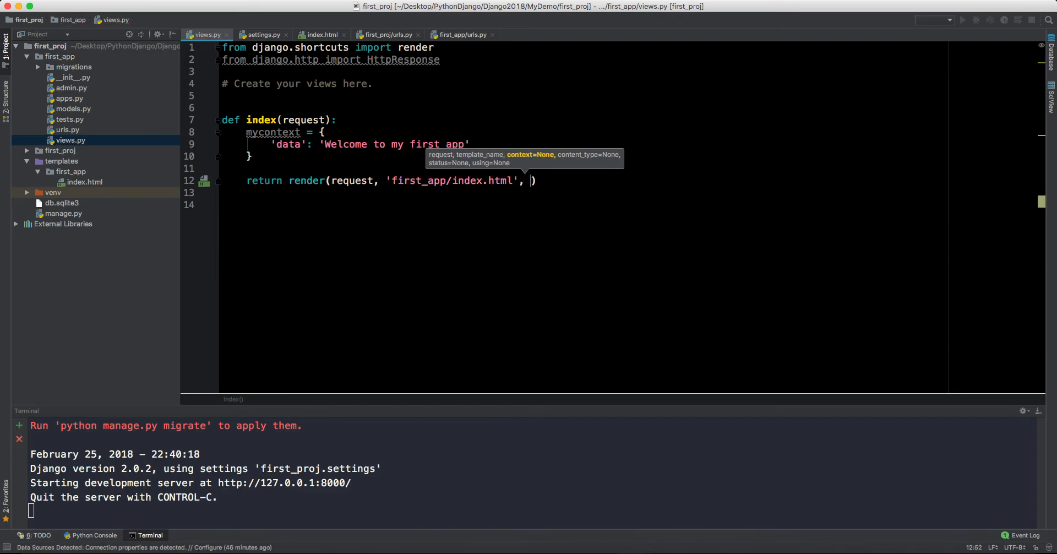
text(c)
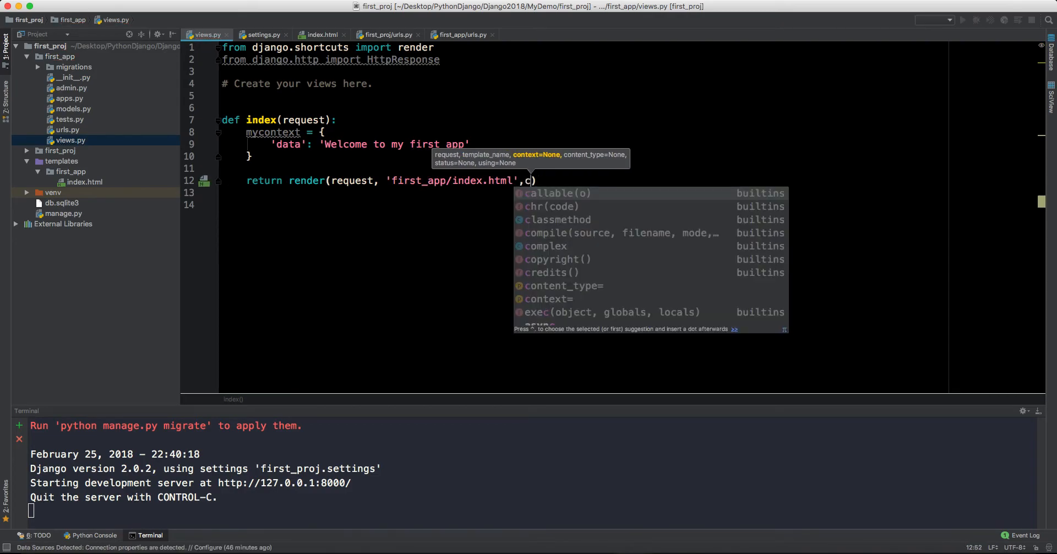
text(ontext=)
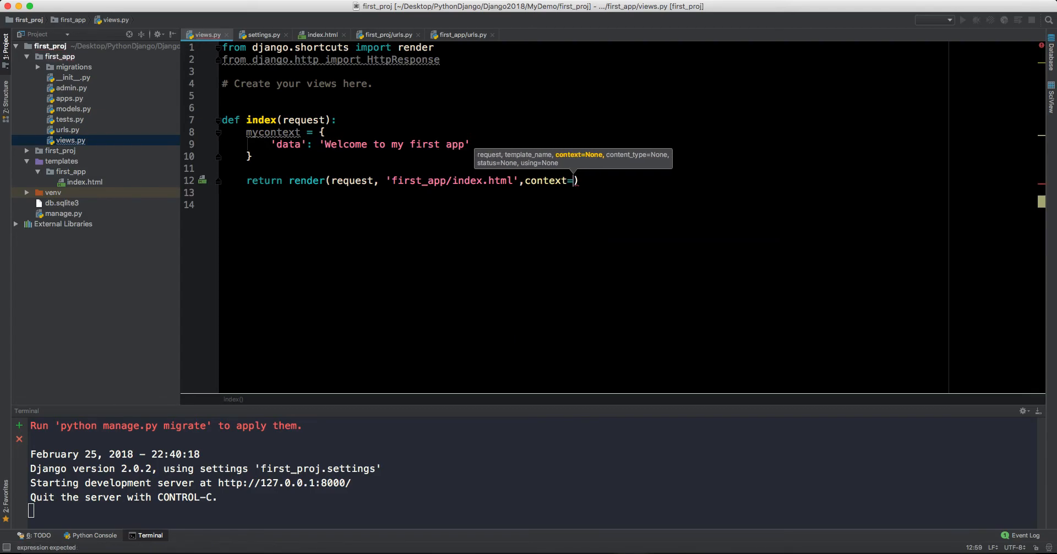
text(mycontext)
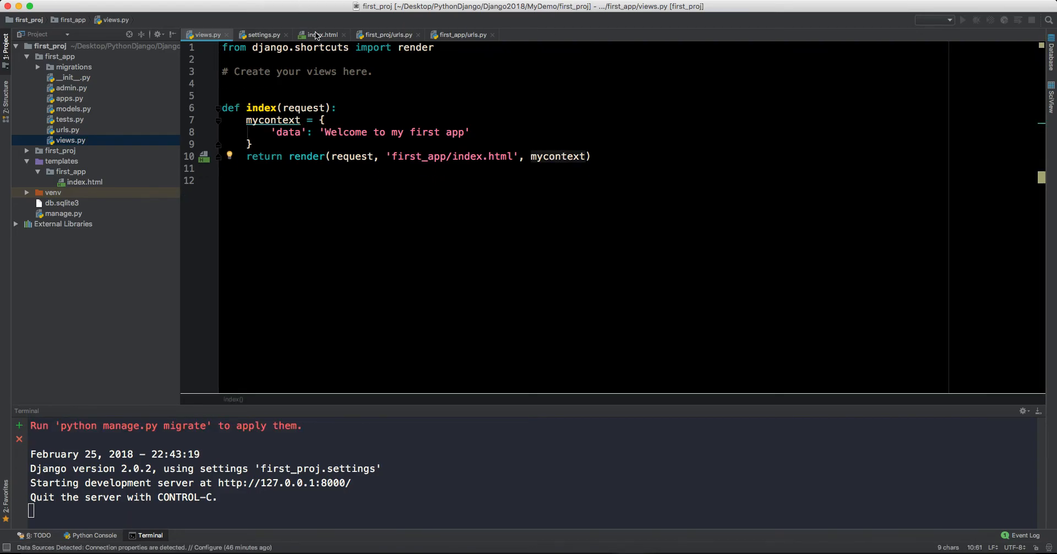
- Add <p>{{ data }}</p> to the body of index.html, checking the context key in views.py
click(324, 34)
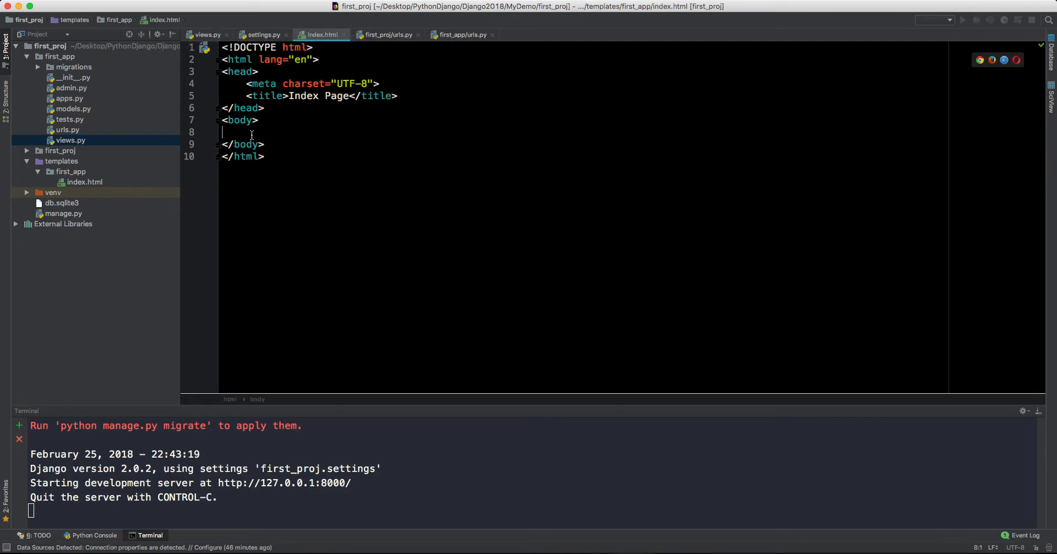
text(<p></p>)
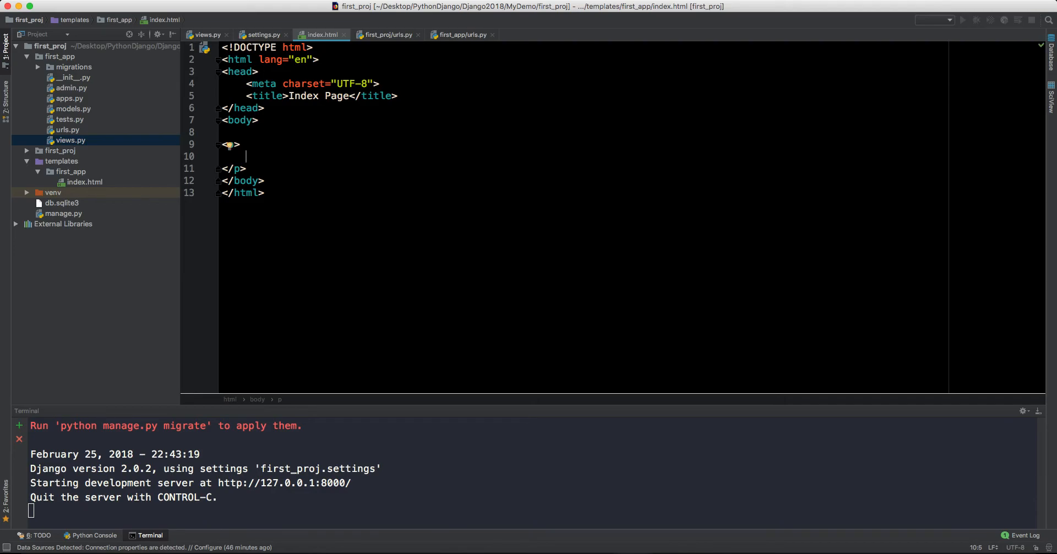
text({{  }})
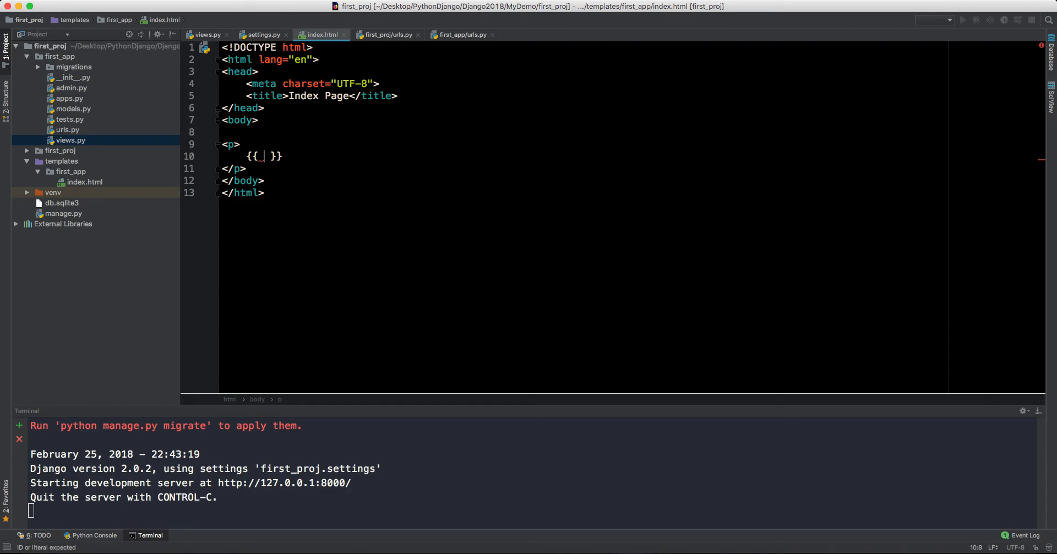
text(data)
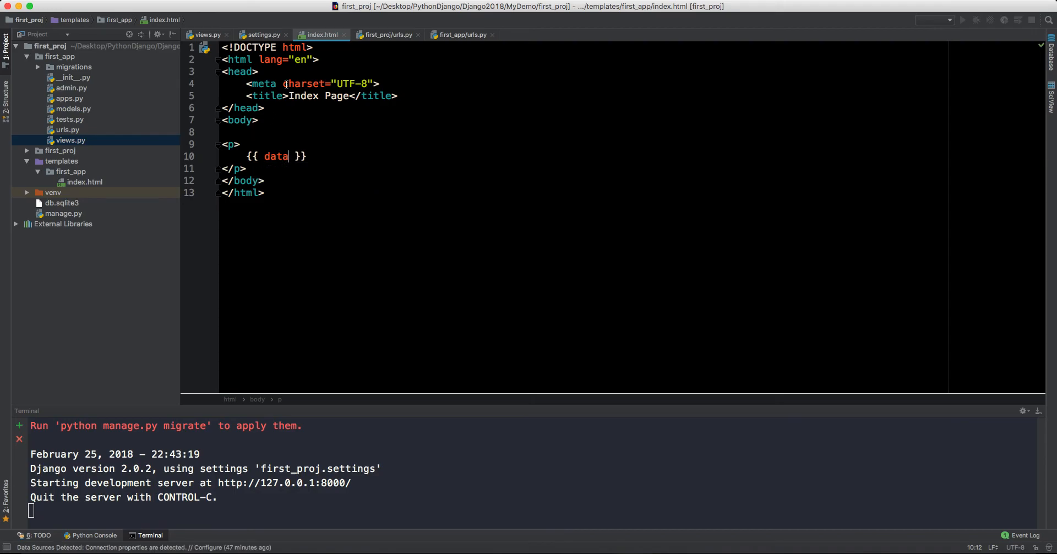
click(207, 34)
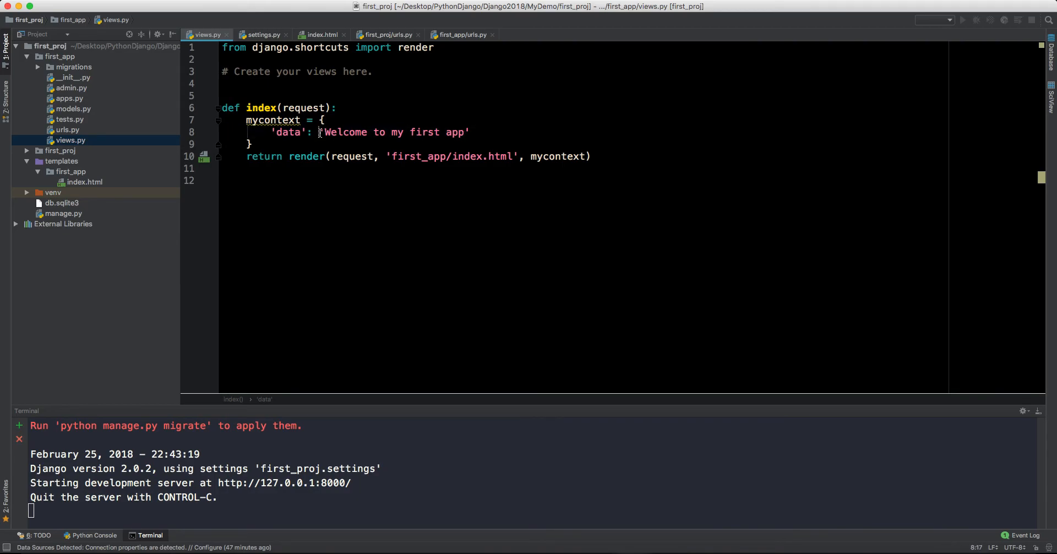
click(321, 34)
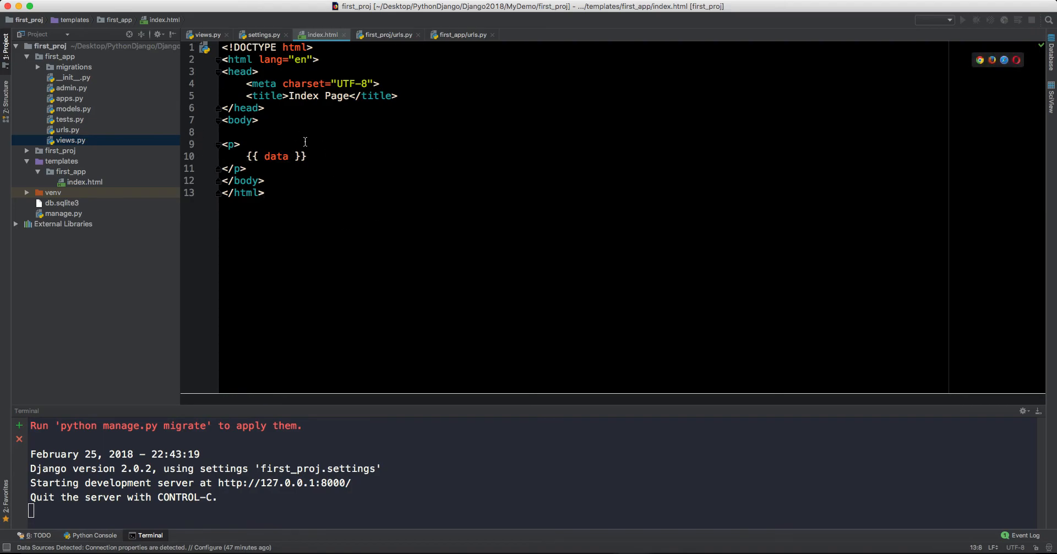
mouse_move(362, 119)
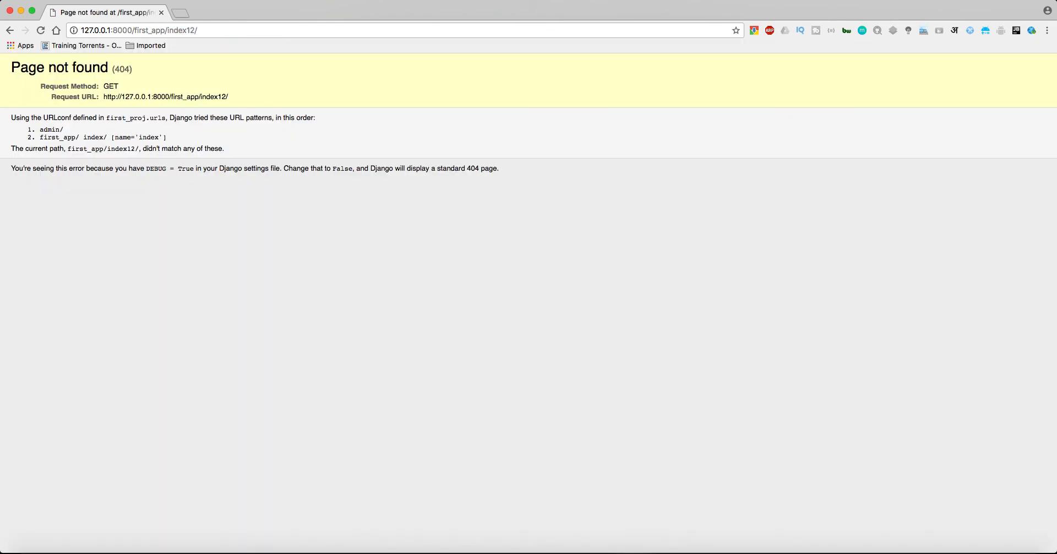
- Return from Chrome to PyCharm and show views.py again
click(10, 30)
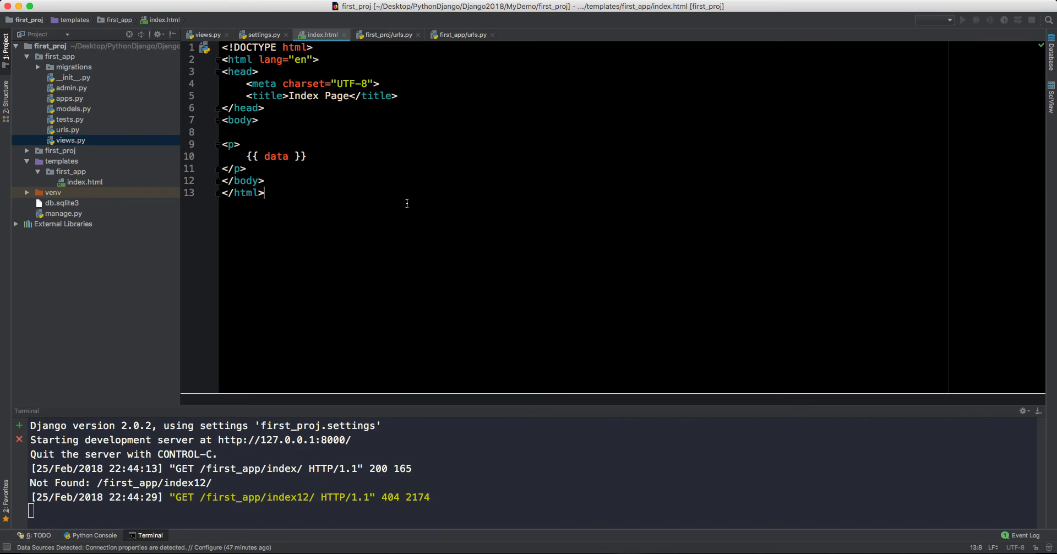
click(204, 34)
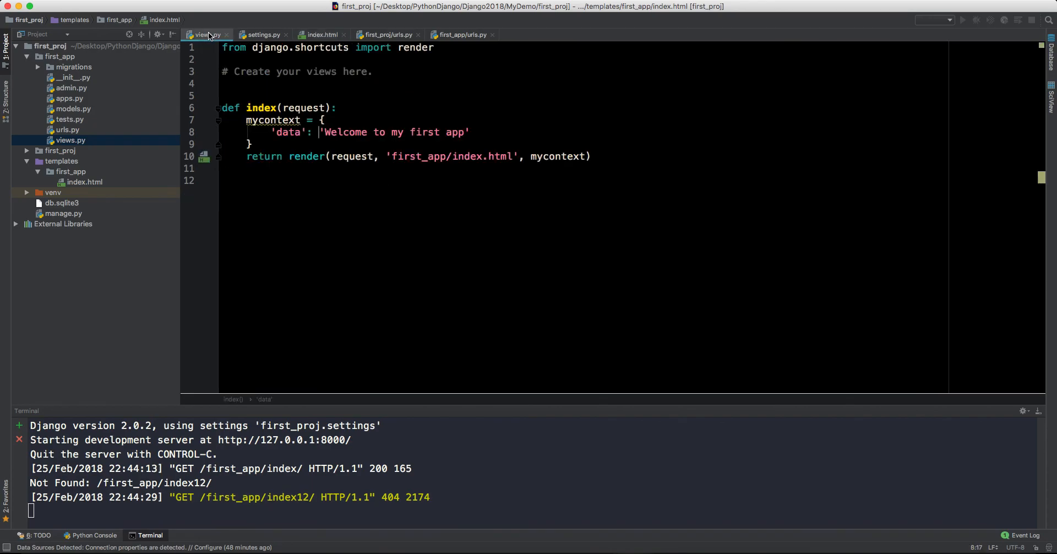